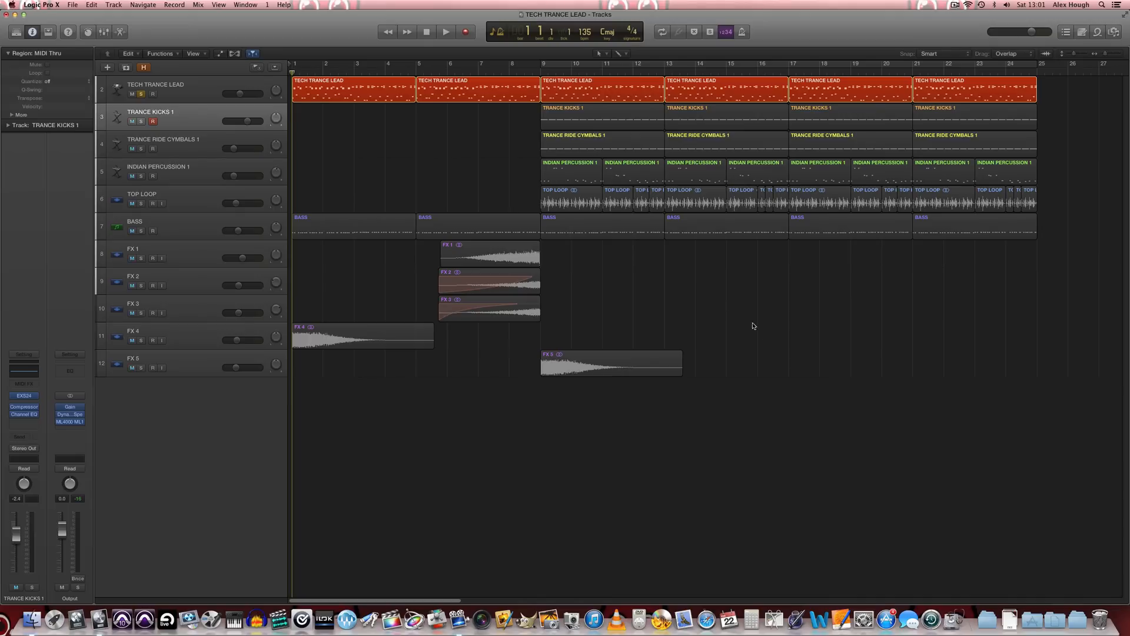
{"action": "mouse_move", "coordinate": [377, 127]}
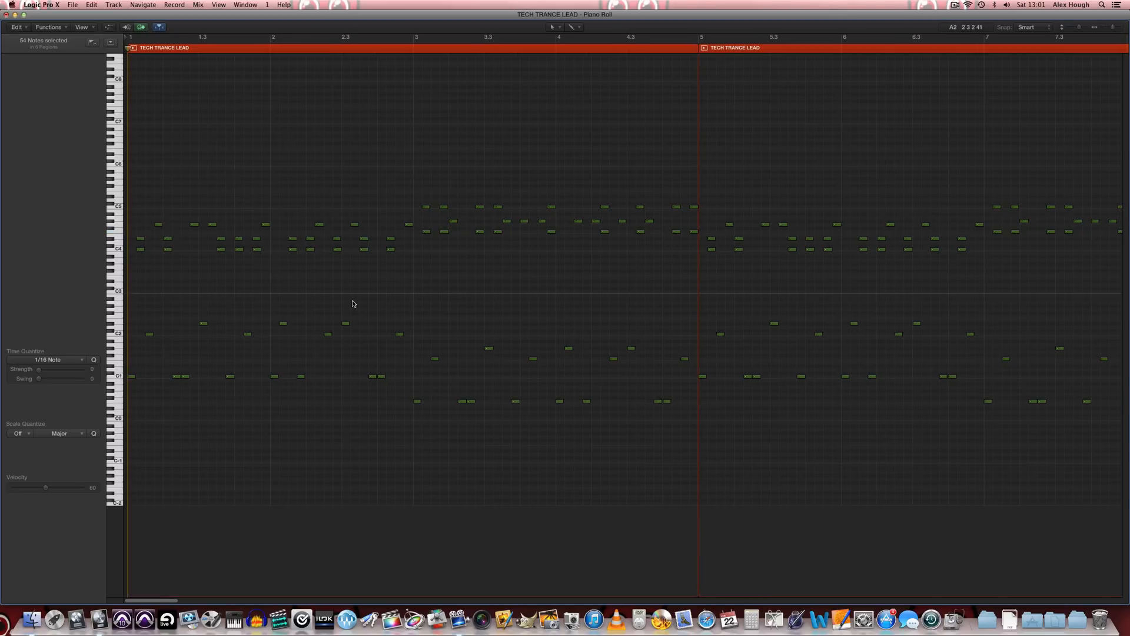
{"action": "mouse_move", "coordinate": [149, 242]}
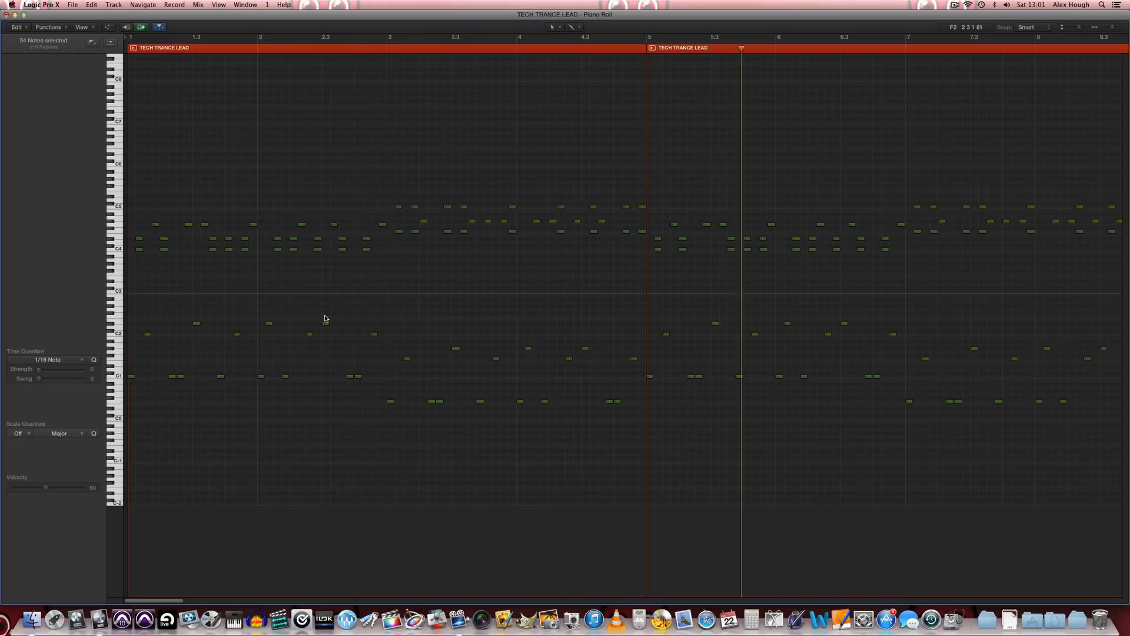
Scroll the piano roll to review the TECH TRANCE LEAD melody notes.
{"action": "scroll", "scroll_direction": "right", "scroll_amount": 3}
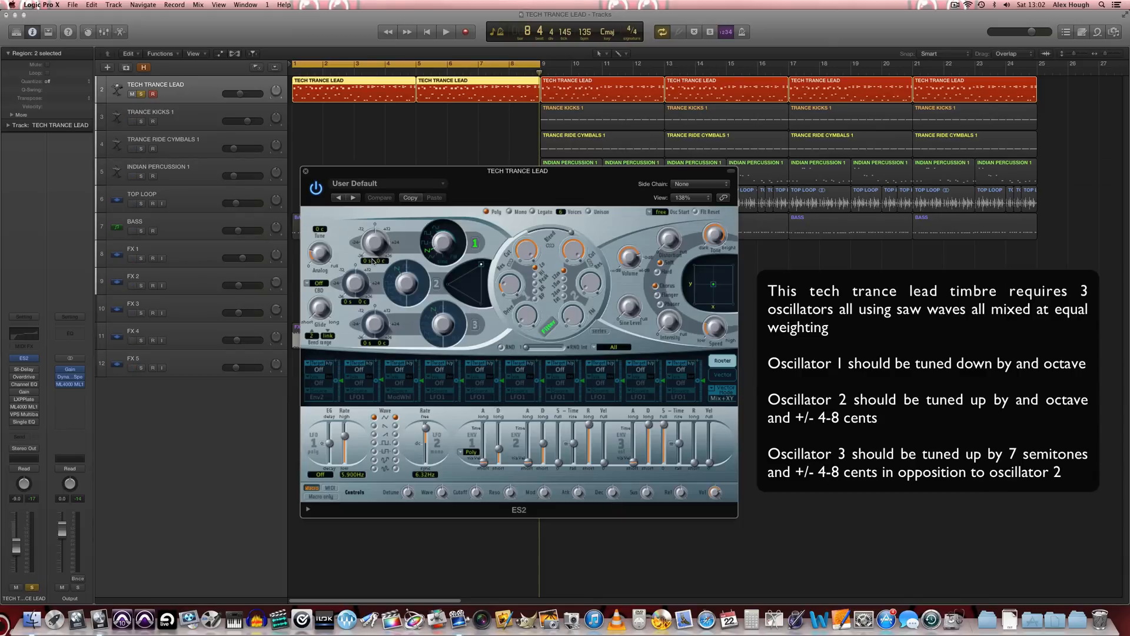
{"action": "mouse_move", "coordinate": [368, 261]}
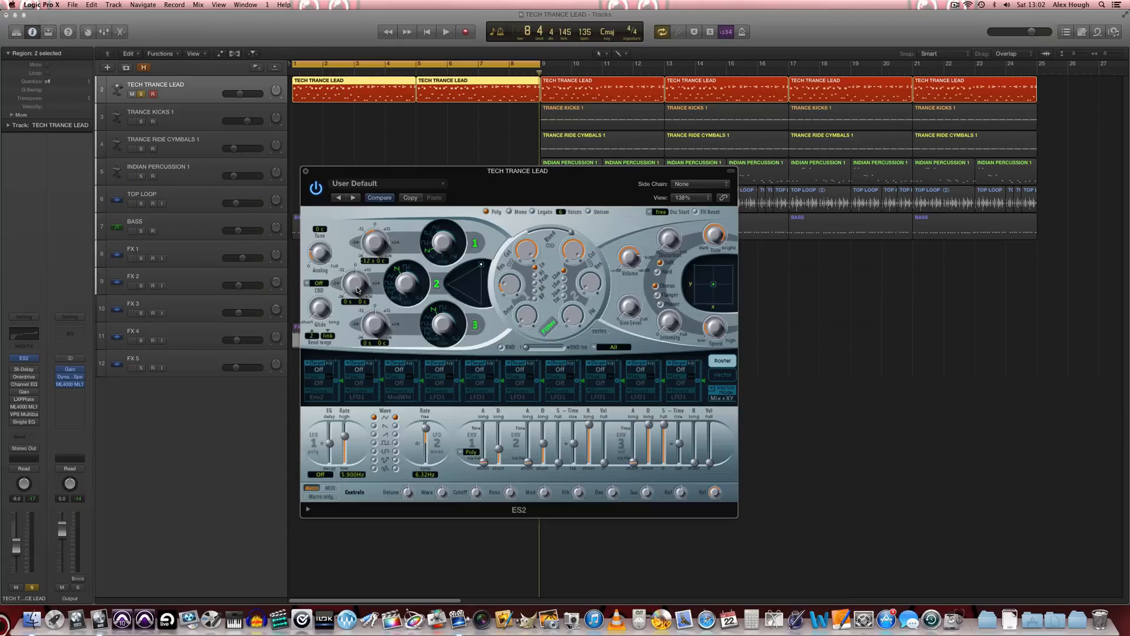
{"action": "mouse_move", "coordinate": [363, 275]}
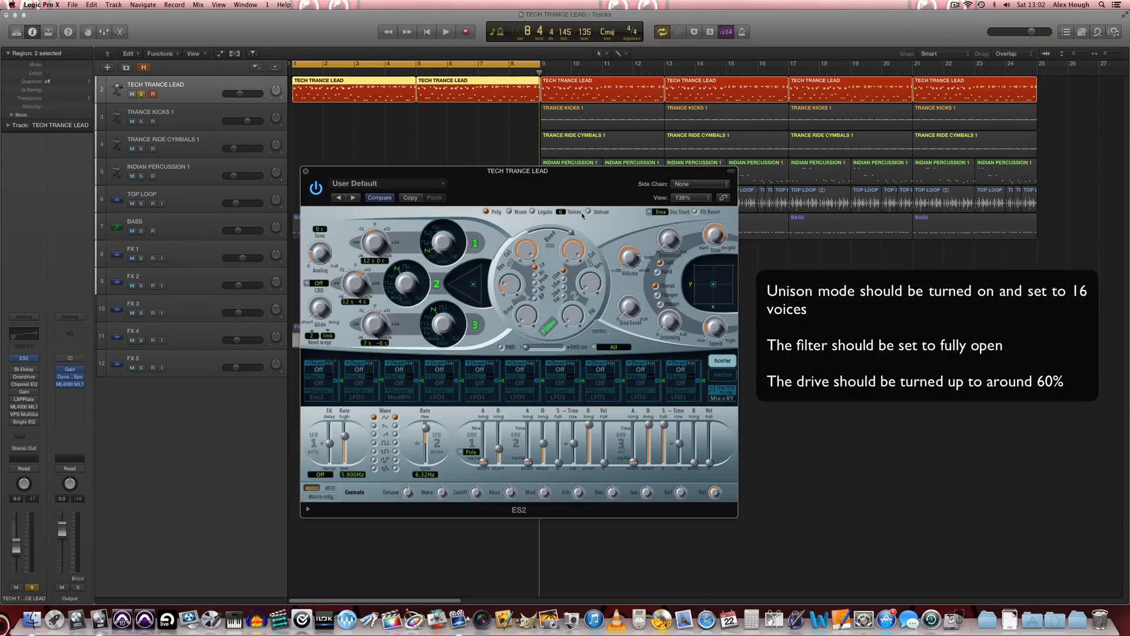
Switch on ES2 unison at 16 voices and audition the thicker lead.
{"action": "left_click", "coordinate": [562, 211]}
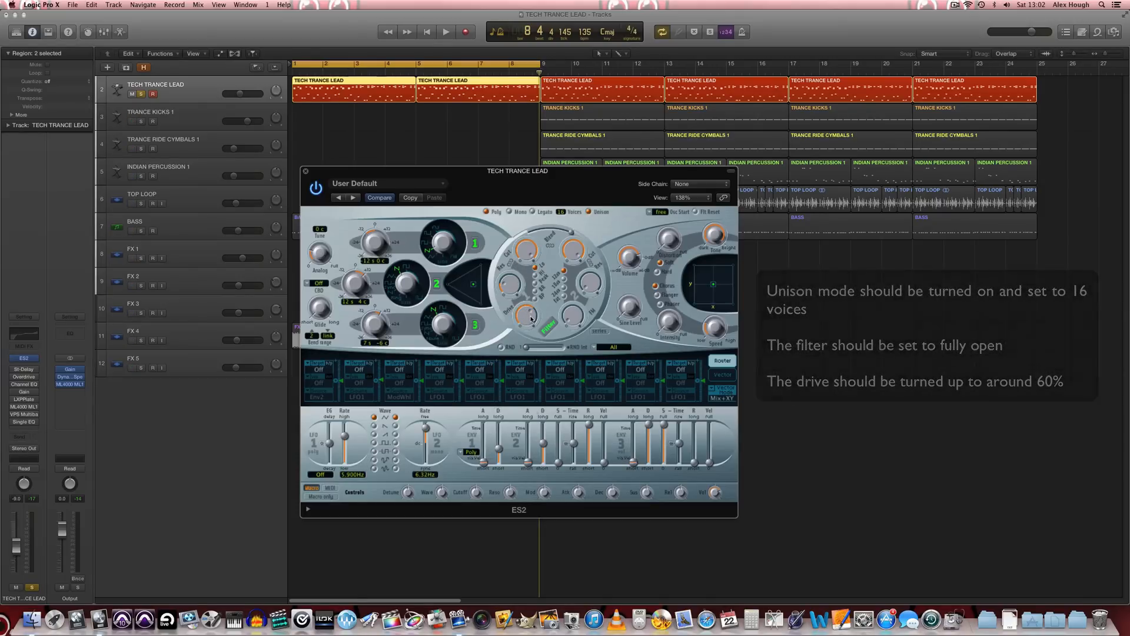
{"action": "left_click", "coordinate": [445, 30]}
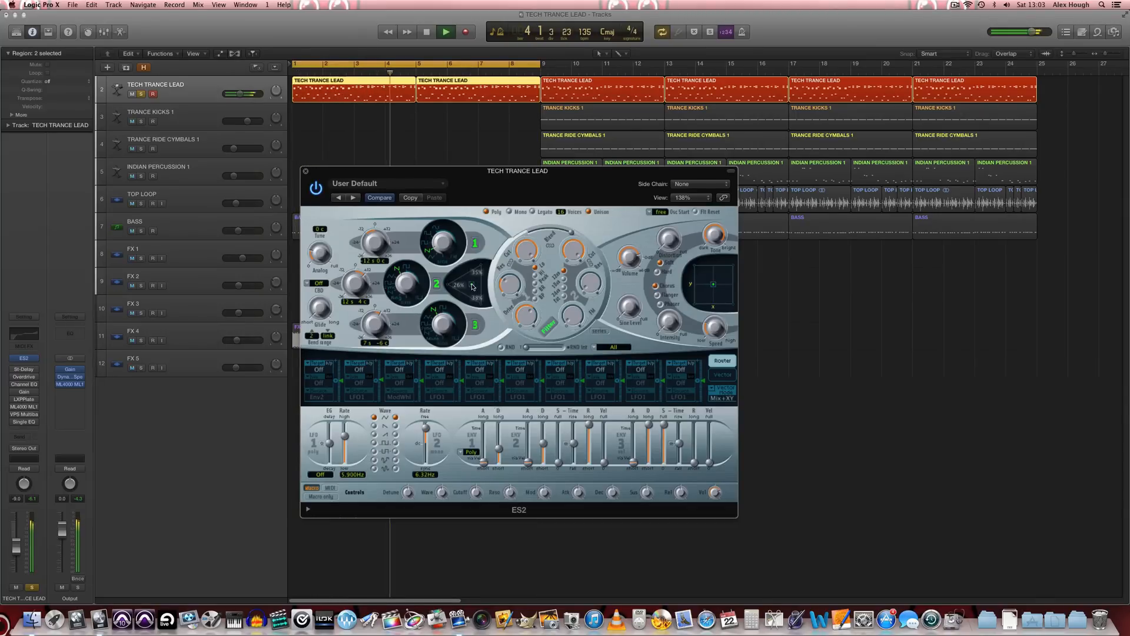
{"action": "left_click", "coordinate": [445, 31]}
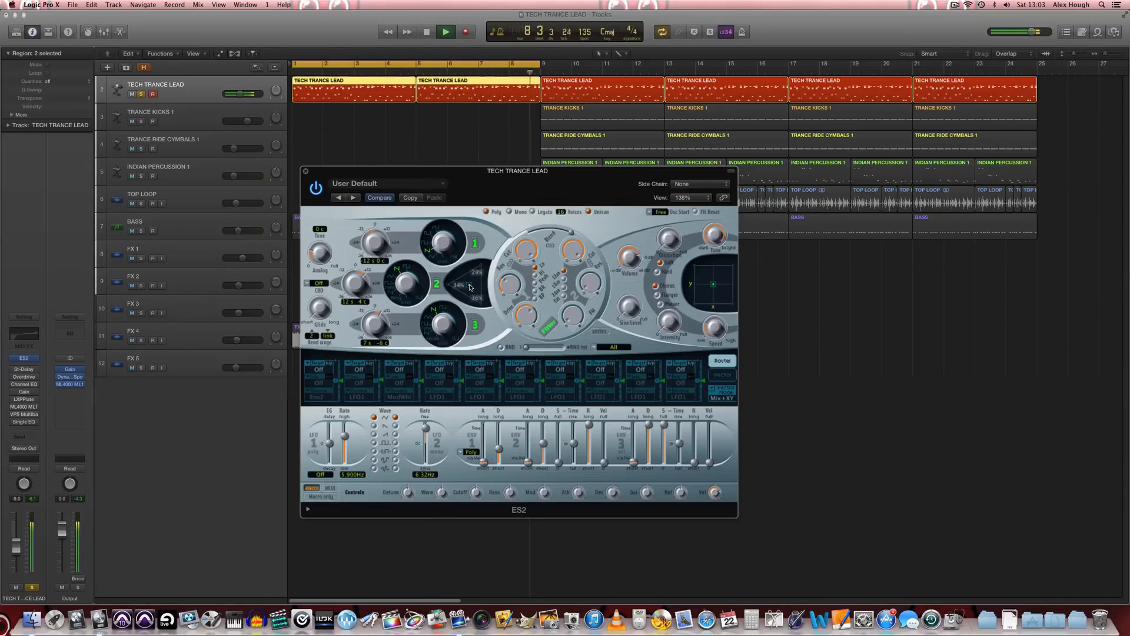
{"action": "left_click", "coordinate": [445, 31]}
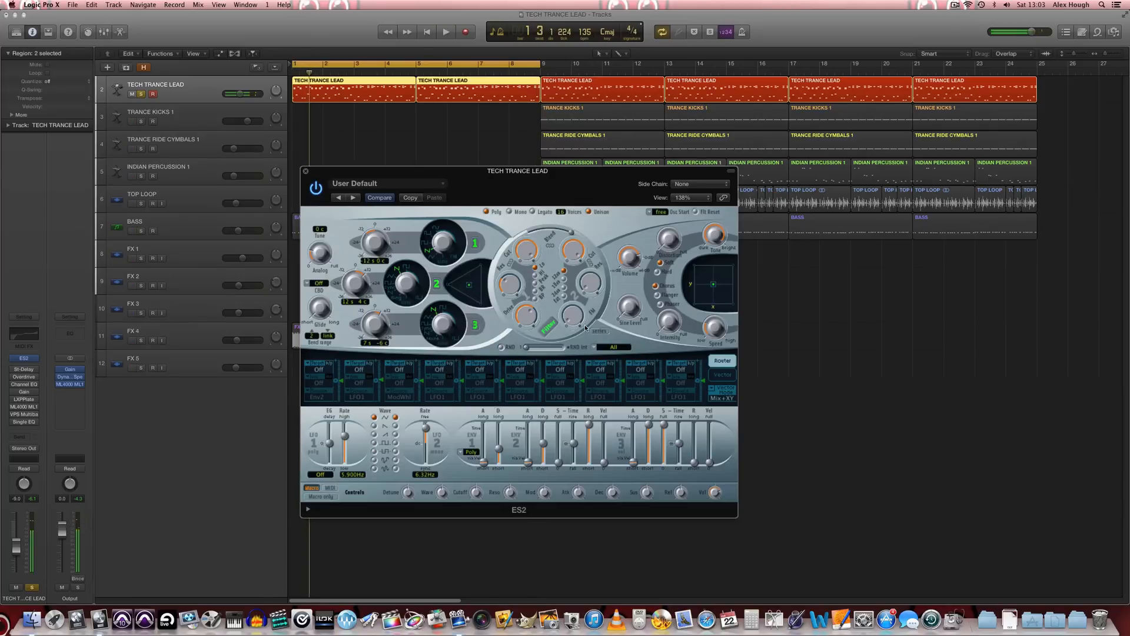
{"action": "left_click", "coordinate": [425, 30]}
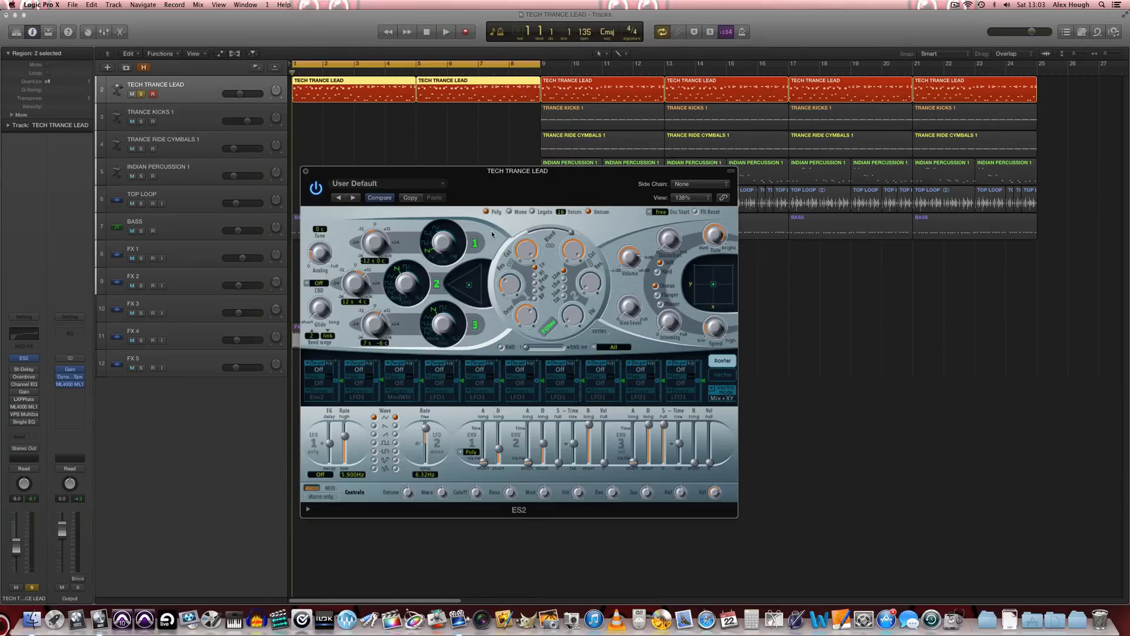
{"action": "mouse_move", "coordinate": [548, 199]}
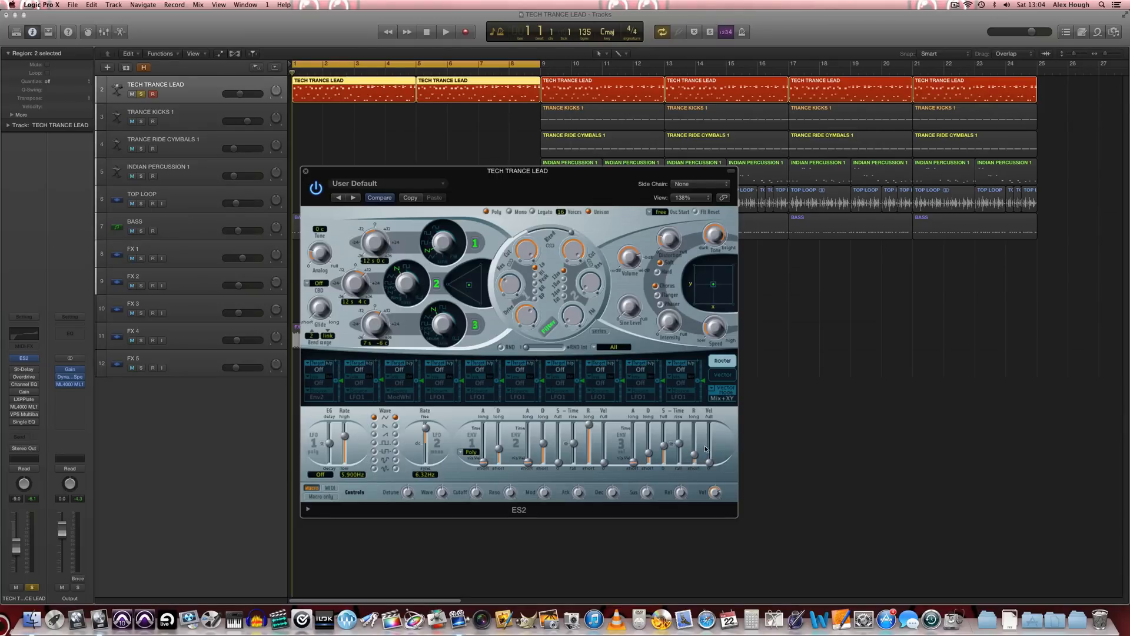
{"action": "mouse_move", "coordinate": [689, 424]}
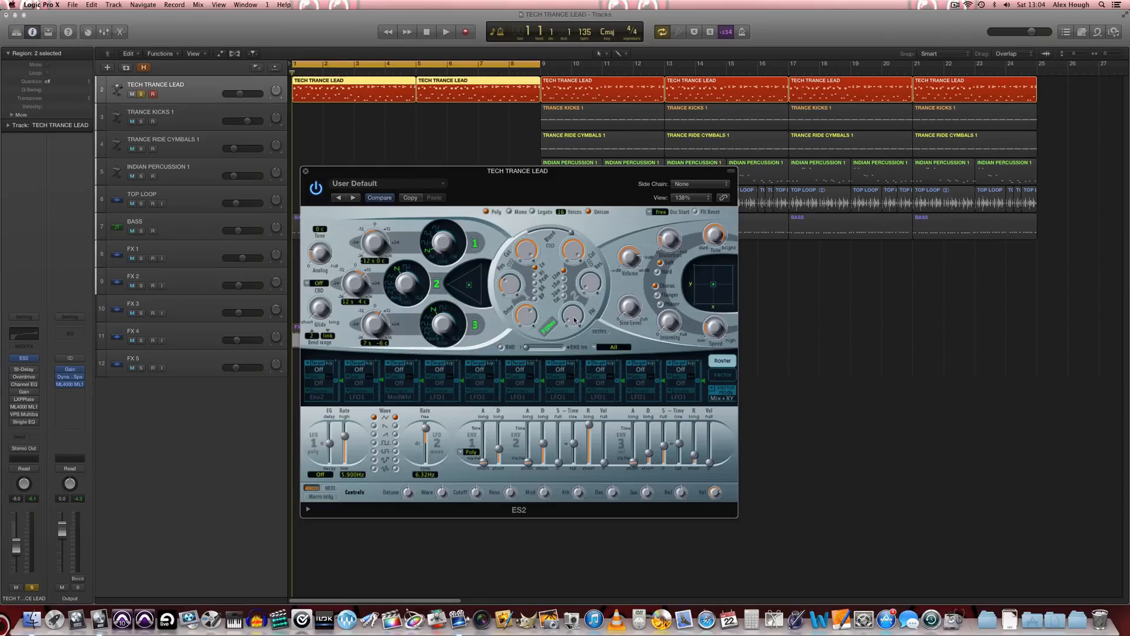
Audition the lead before and after reshaping the ENV 3 amplitude envelope.
{"action": "left_click", "coordinate": [445, 31]}
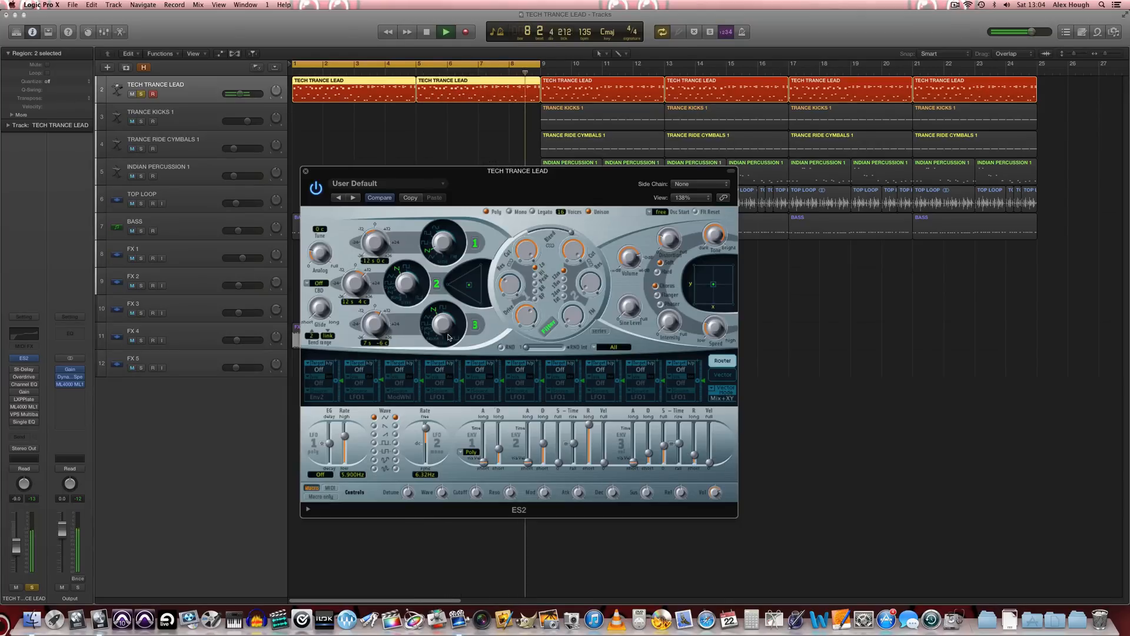
{"action": "left_click", "coordinate": [445, 30]}
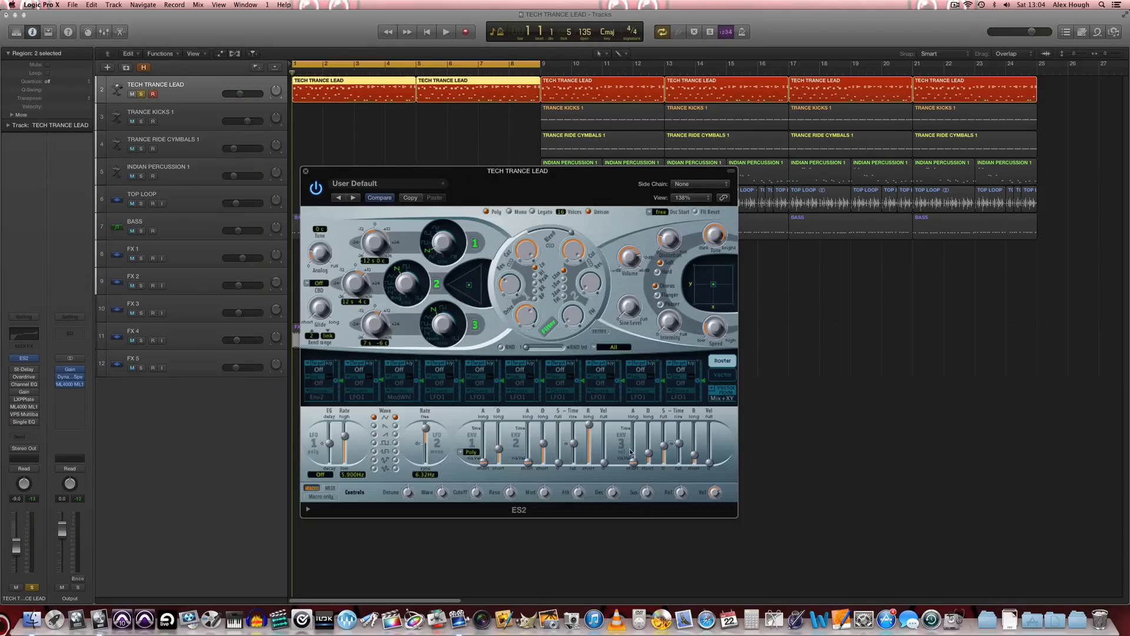
{"action": "mouse_move", "coordinate": [670, 417]}
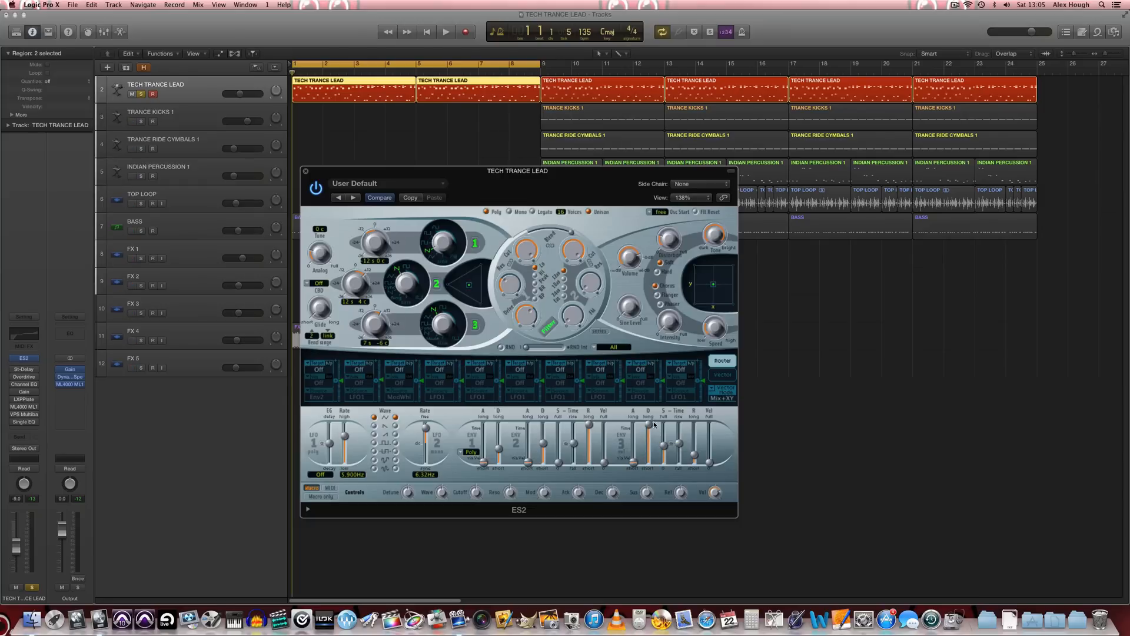
{"action": "left_click", "coordinate": [445, 31]}
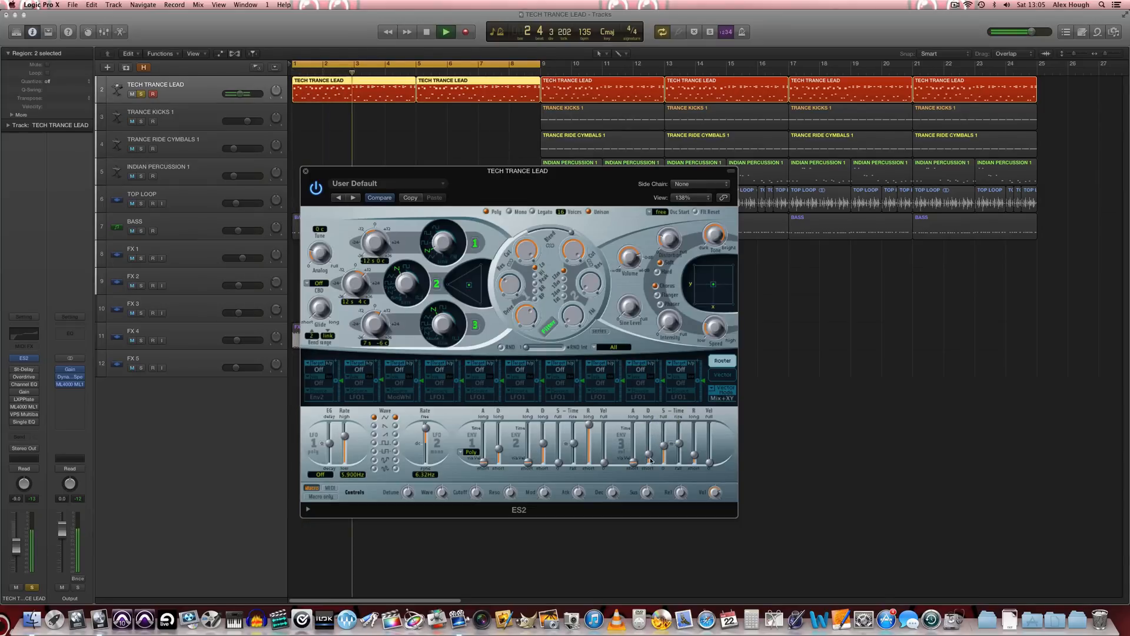
{"action": "left_click", "coordinate": [445, 31]}
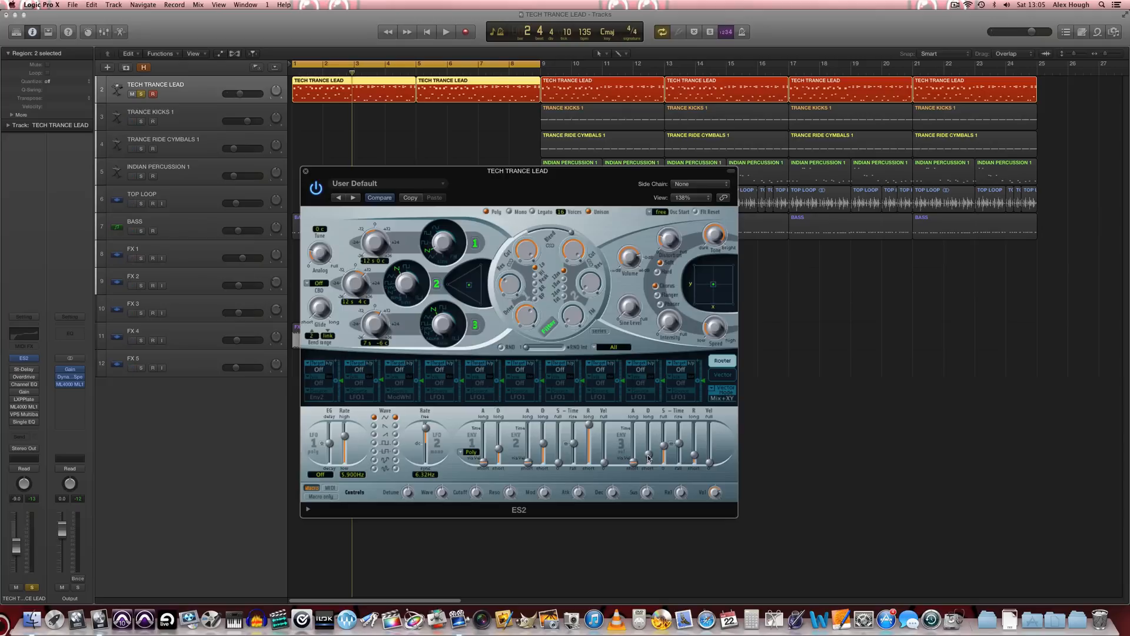
{"action": "mouse_move", "coordinate": [646, 458]}
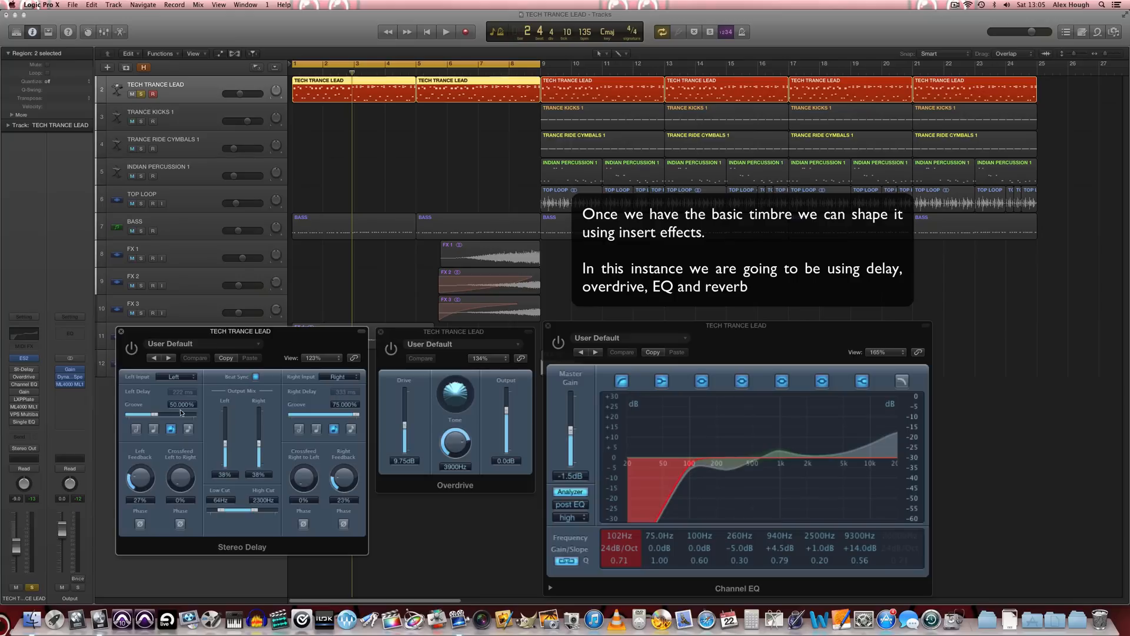
{"action": "mouse_move", "coordinate": [252, 452]}
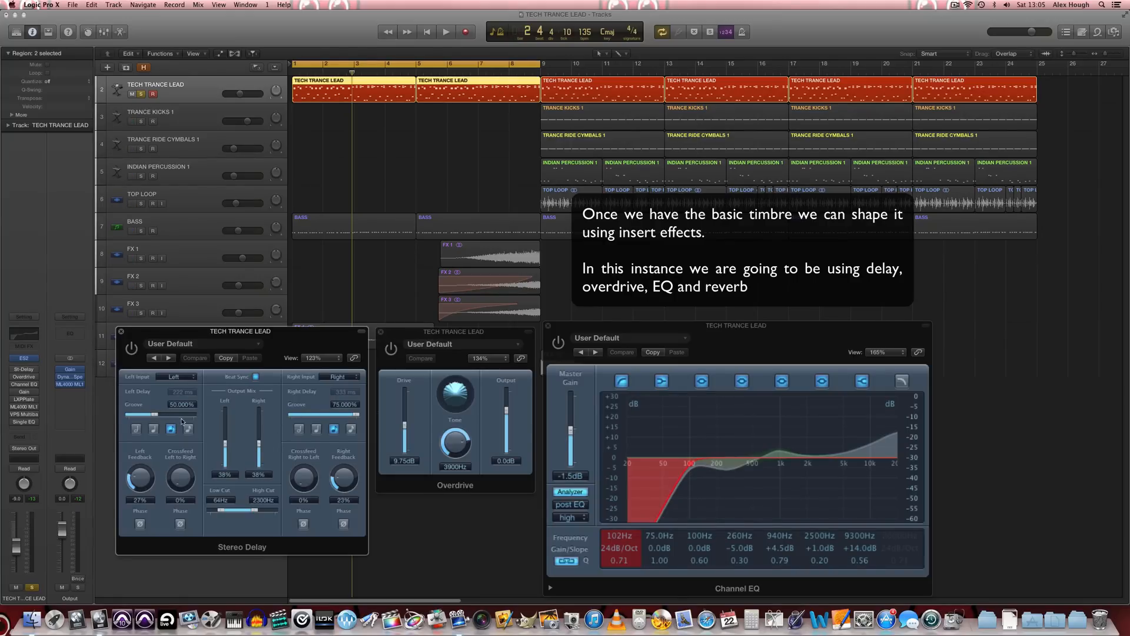
{"action": "mouse_move", "coordinate": [348, 477]}
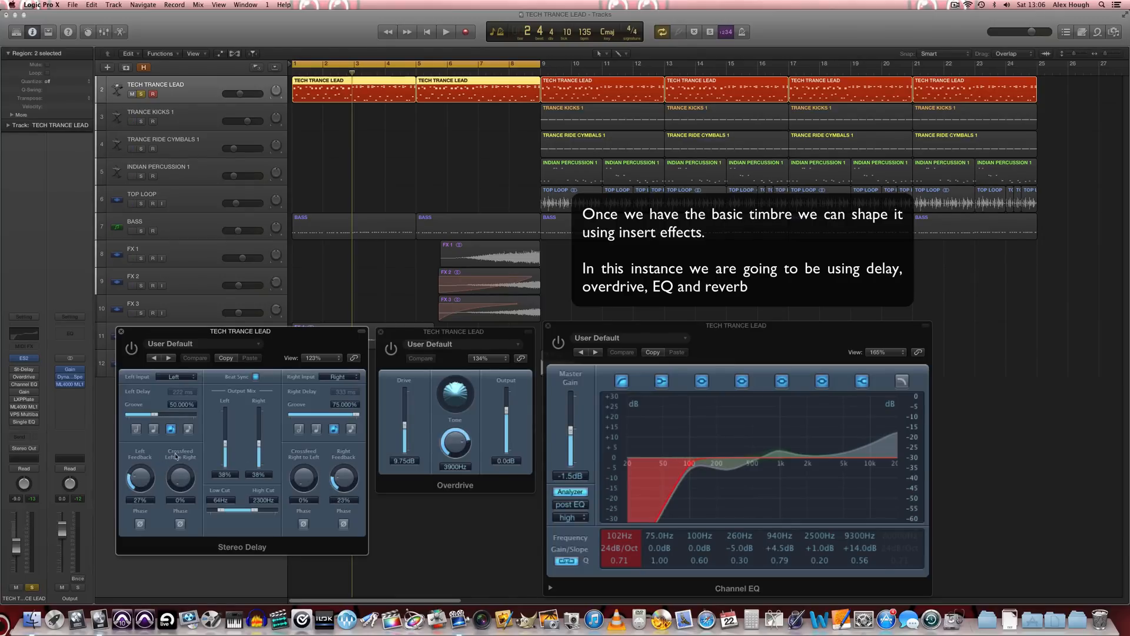
{"action": "mouse_move", "coordinate": [238, 447]}
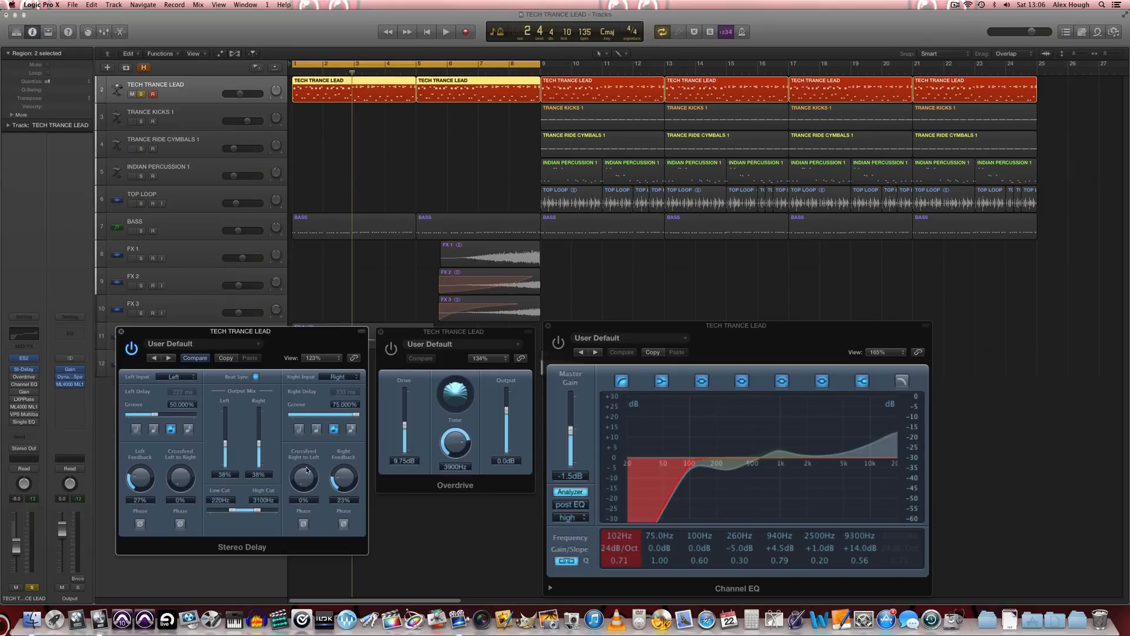
Audition the lead's Stereo Delay with its 220 Hz–3100 Hz band limits.
{"action": "left_click", "coordinate": [445, 31]}
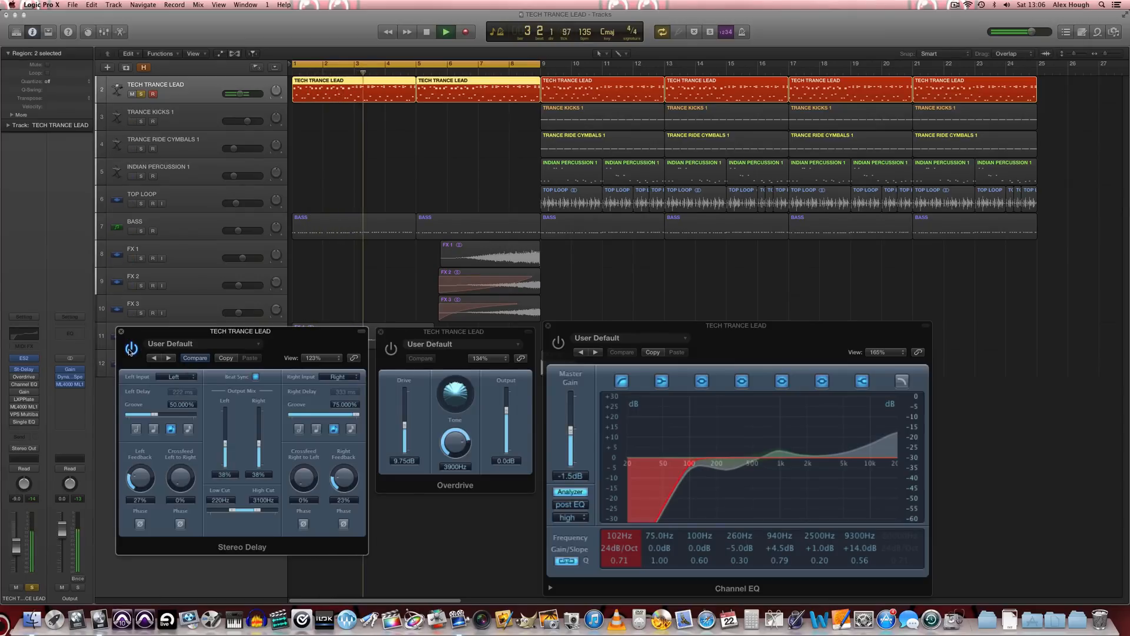
{"action": "left_click", "coordinate": [445, 32]}
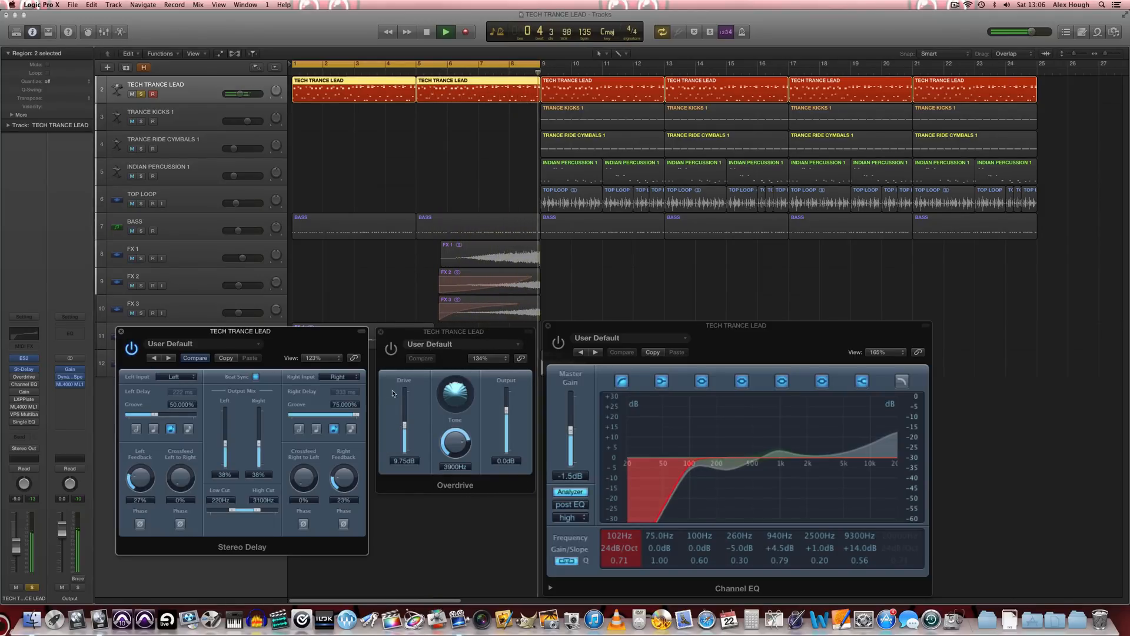
{"action": "left_click", "coordinate": [445, 30]}
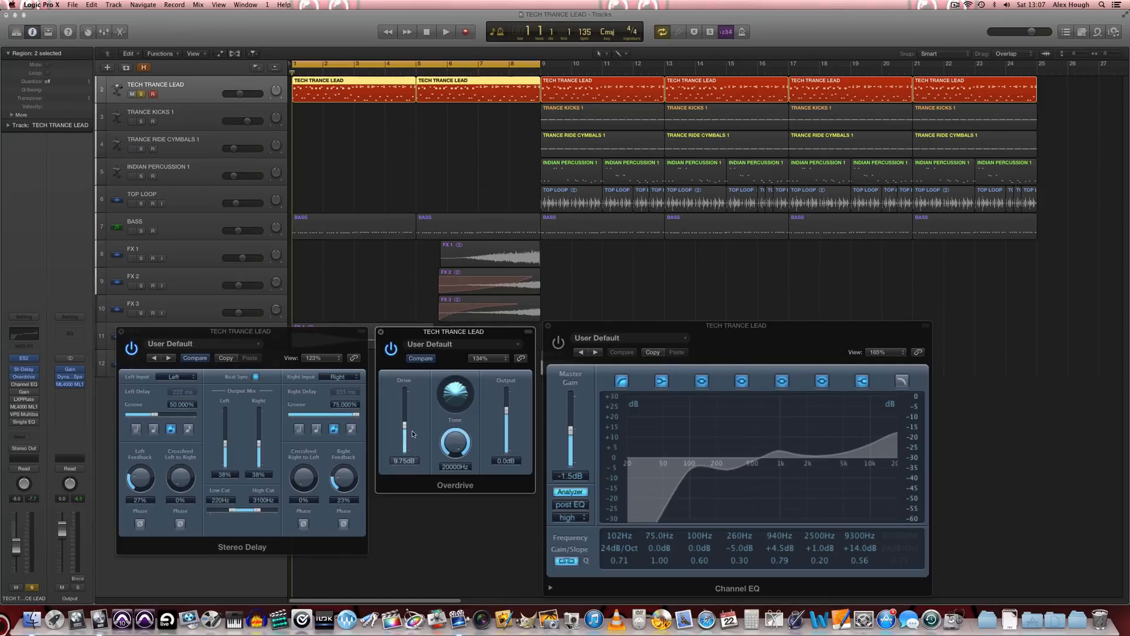
Audition the brighter overdrive at 20000 Hz tone and -6.0 dB output.
{"action": "left_click", "coordinate": [445, 30]}
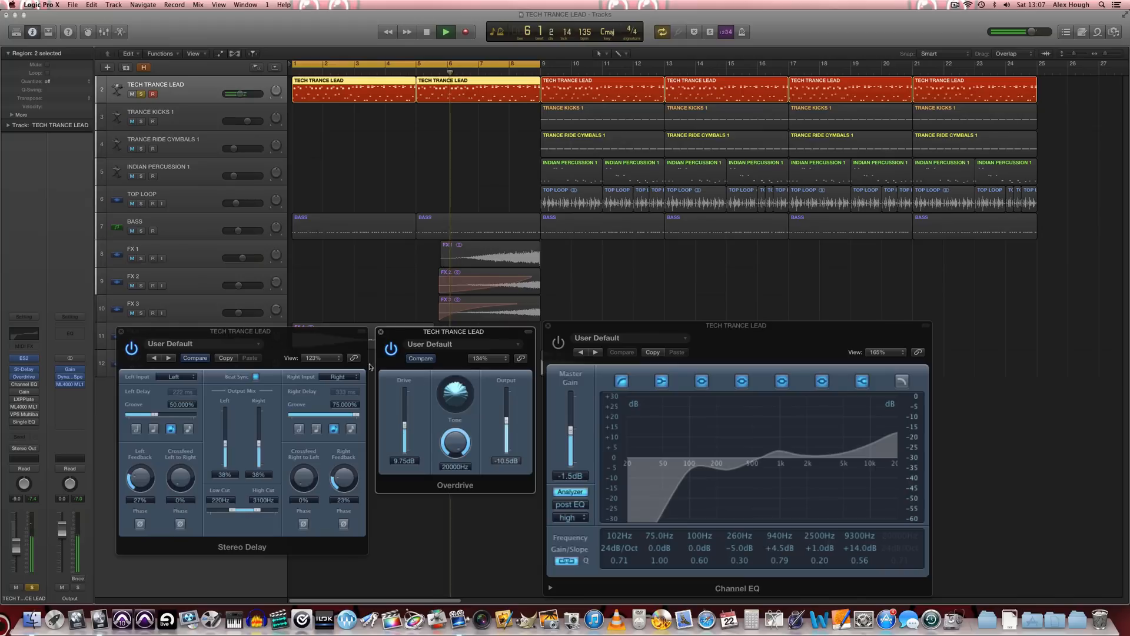
{"action": "left_click", "coordinate": [391, 348]}
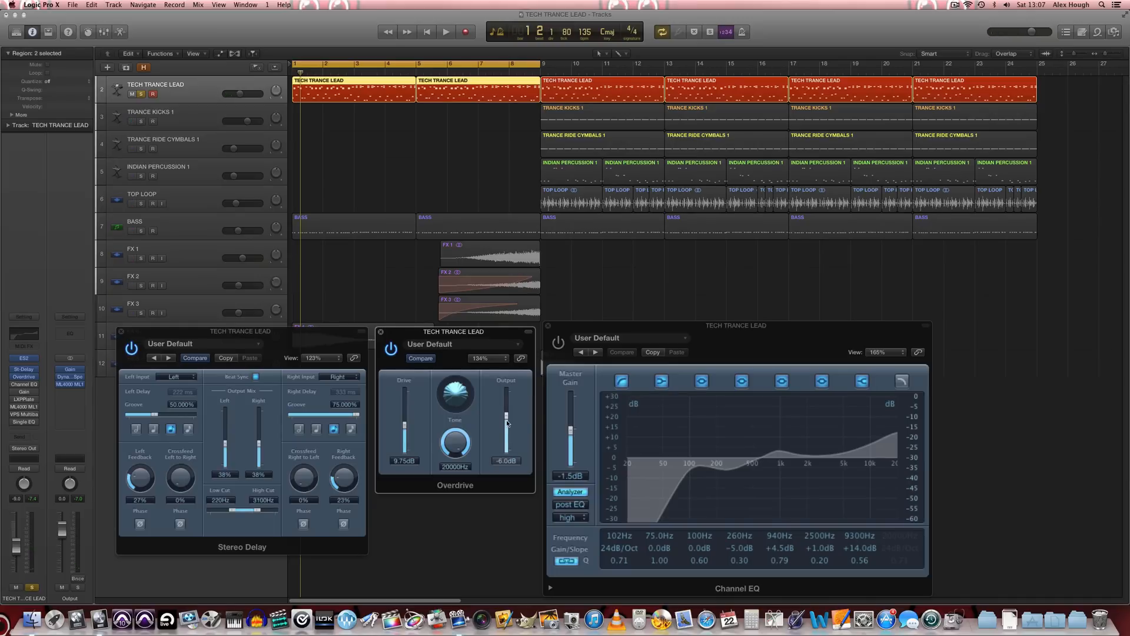
{"action": "left_click", "coordinate": [657, 547]}
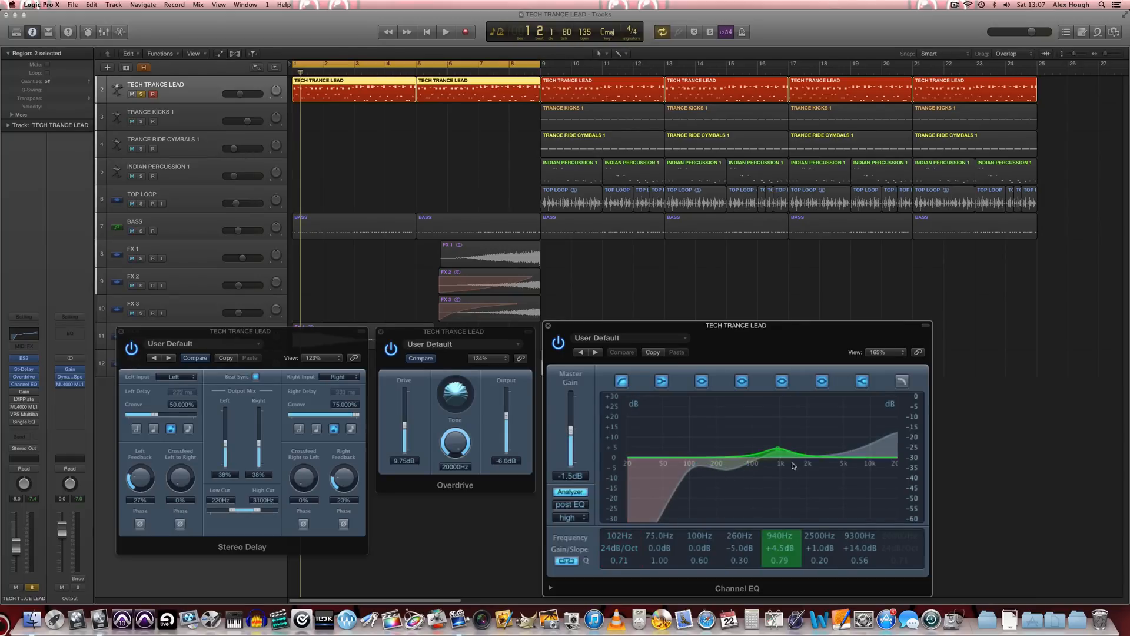
Inspect the 940 Hz and 9300 Hz EQ boosts and audition with the live analyzer showing.
{"action": "left_click", "coordinate": [824, 456]}
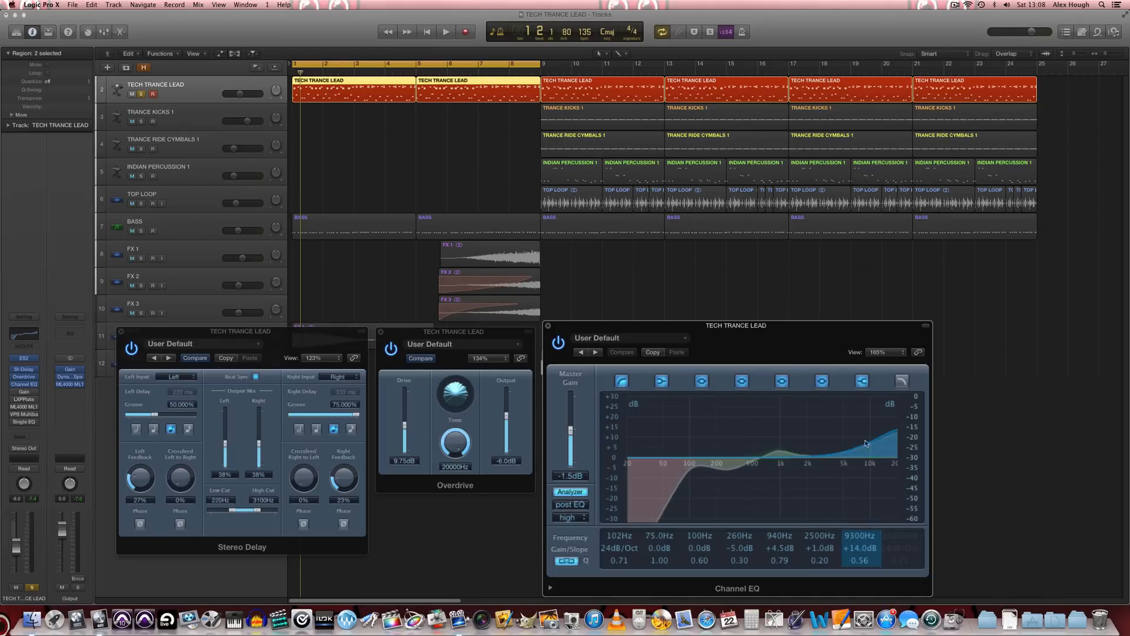
{"action": "left_click", "coordinate": [658, 547]}
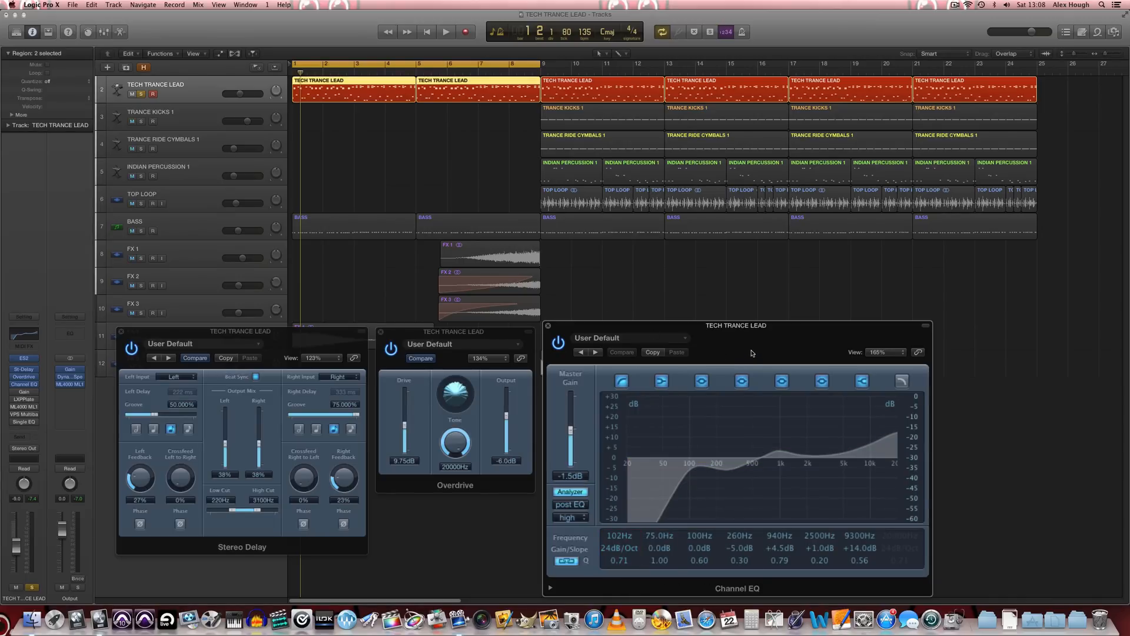
{"action": "left_click", "coordinate": [445, 31]}
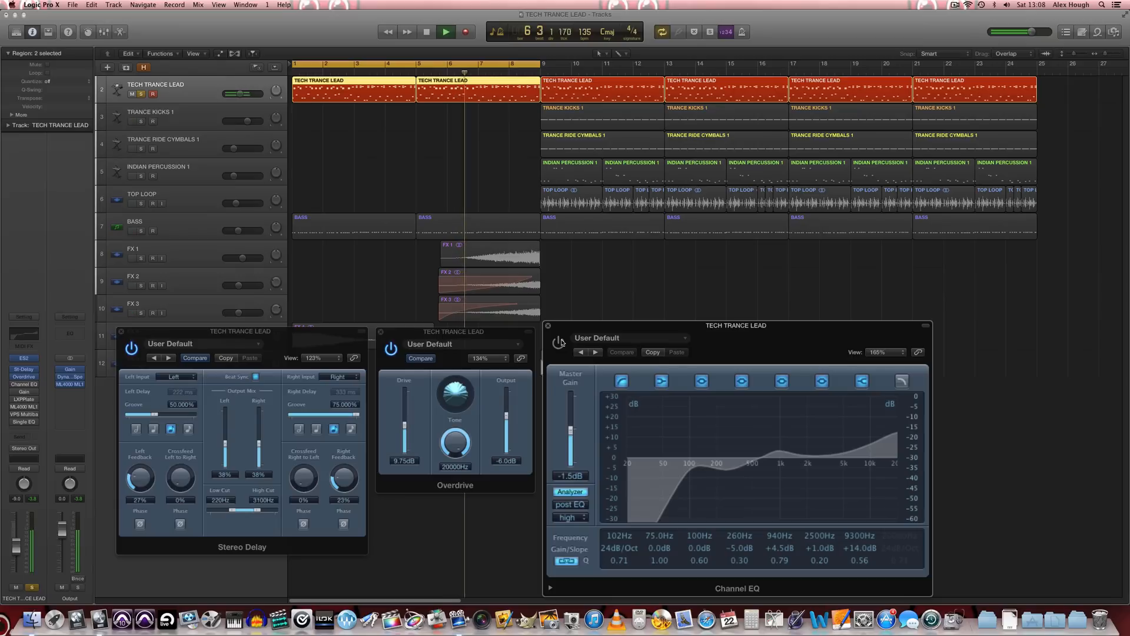
{"action": "left_click", "coordinate": [445, 32]}
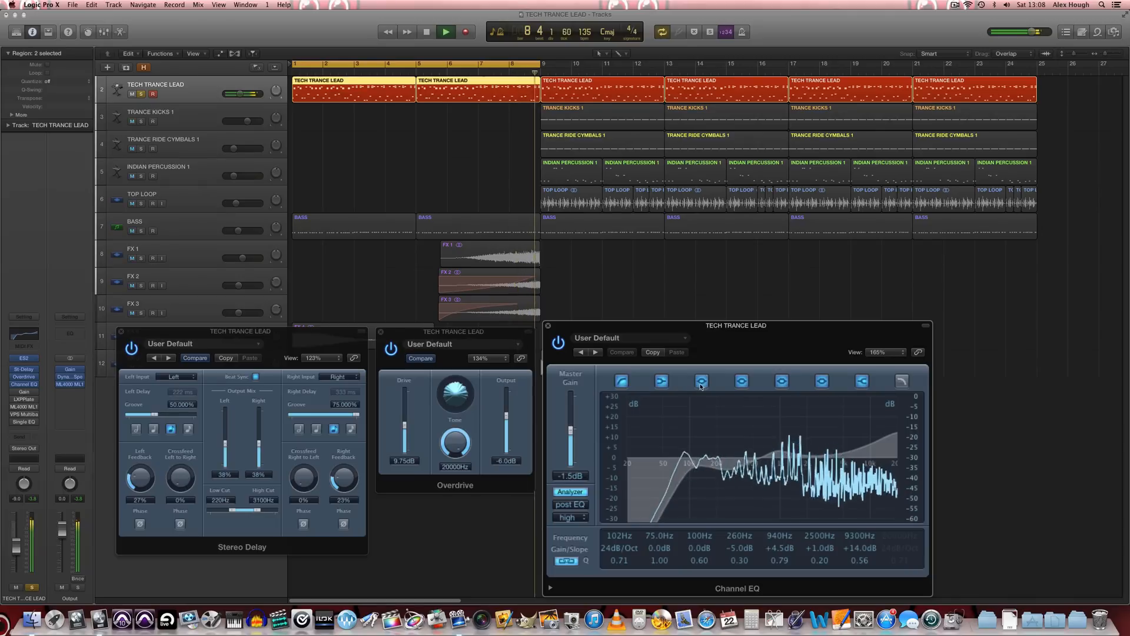
{"action": "left_click", "coordinate": [445, 31]}
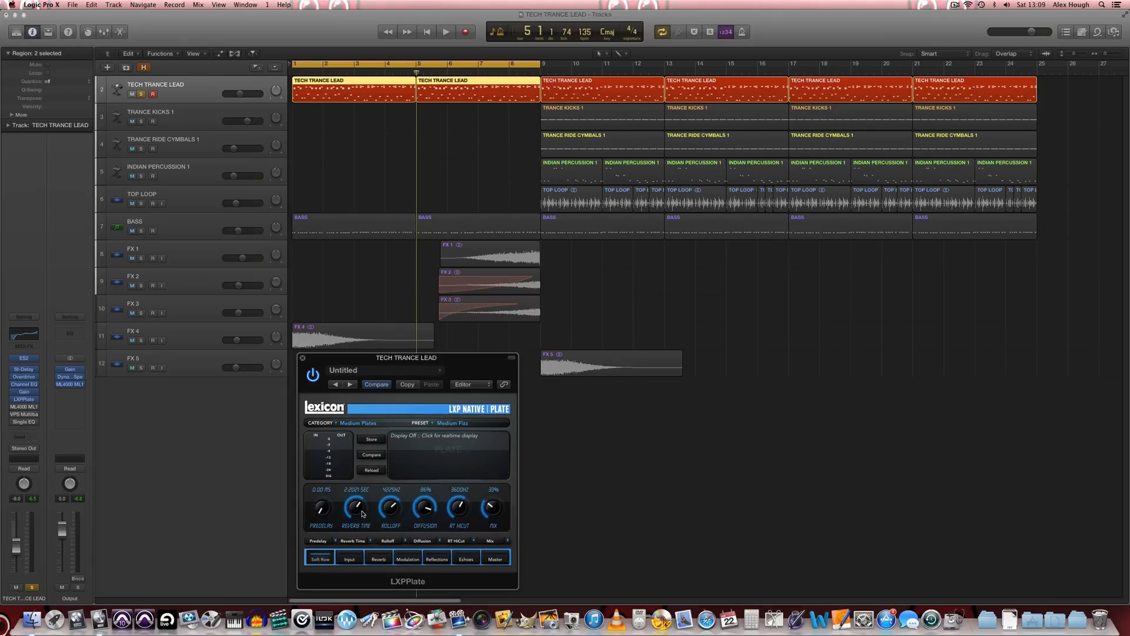
{"action": "mouse_move", "coordinate": [493, 519]}
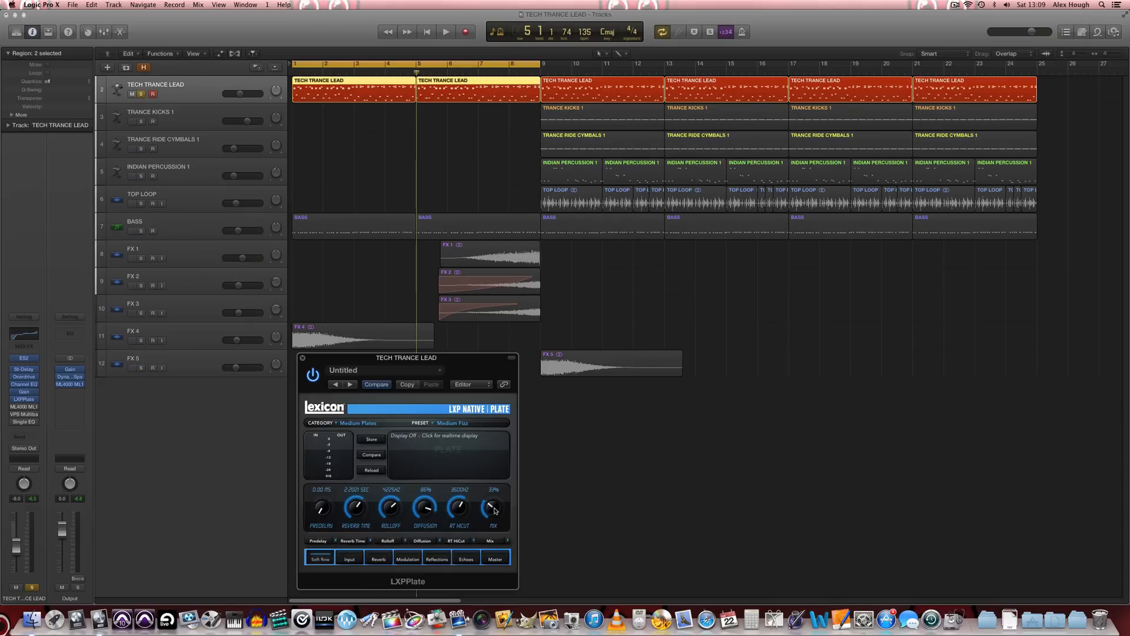
Audition the LXP Plate reverb's decay and mix, then close its window.
{"action": "left_click", "coordinate": [445, 31]}
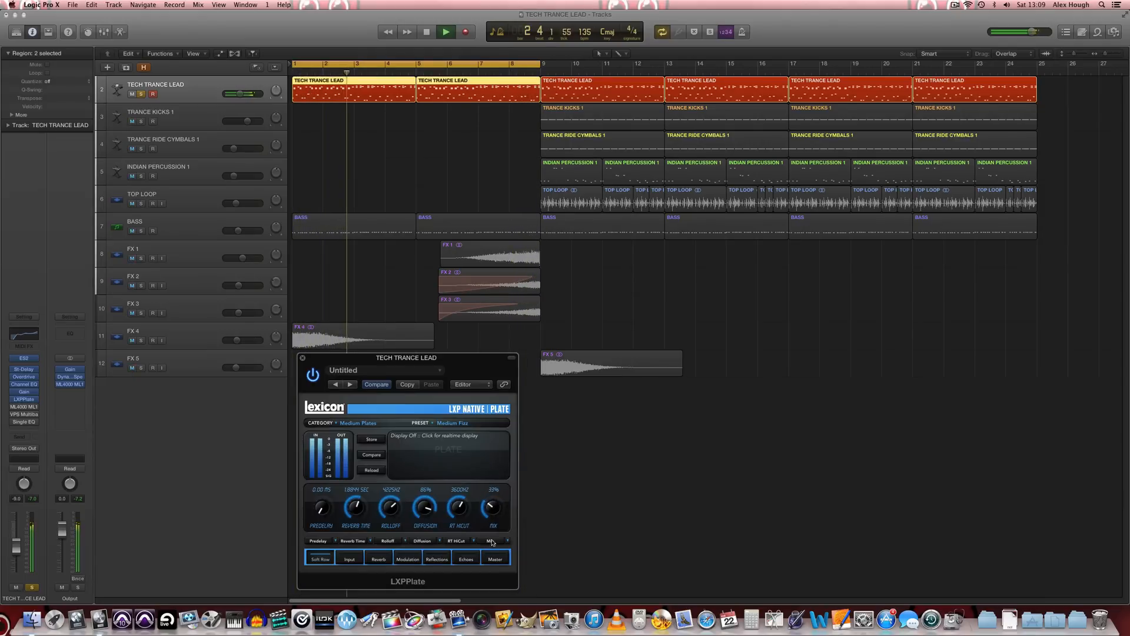
{"action": "left_click", "coordinate": [425, 31]}
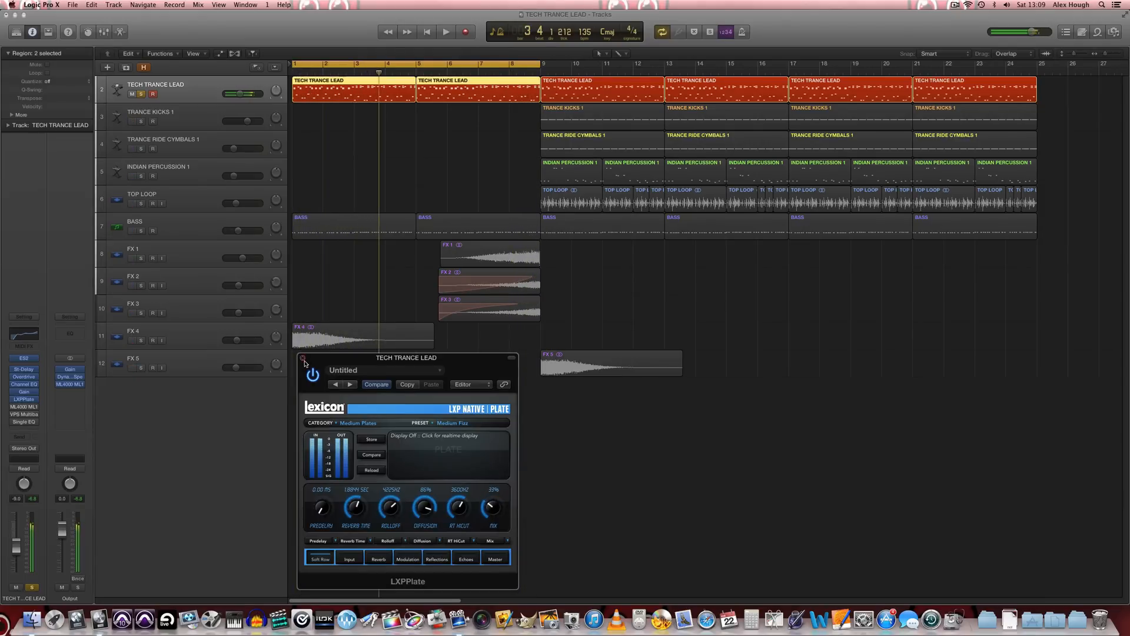
{"action": "left_click", "coordinate": [304, 362]}
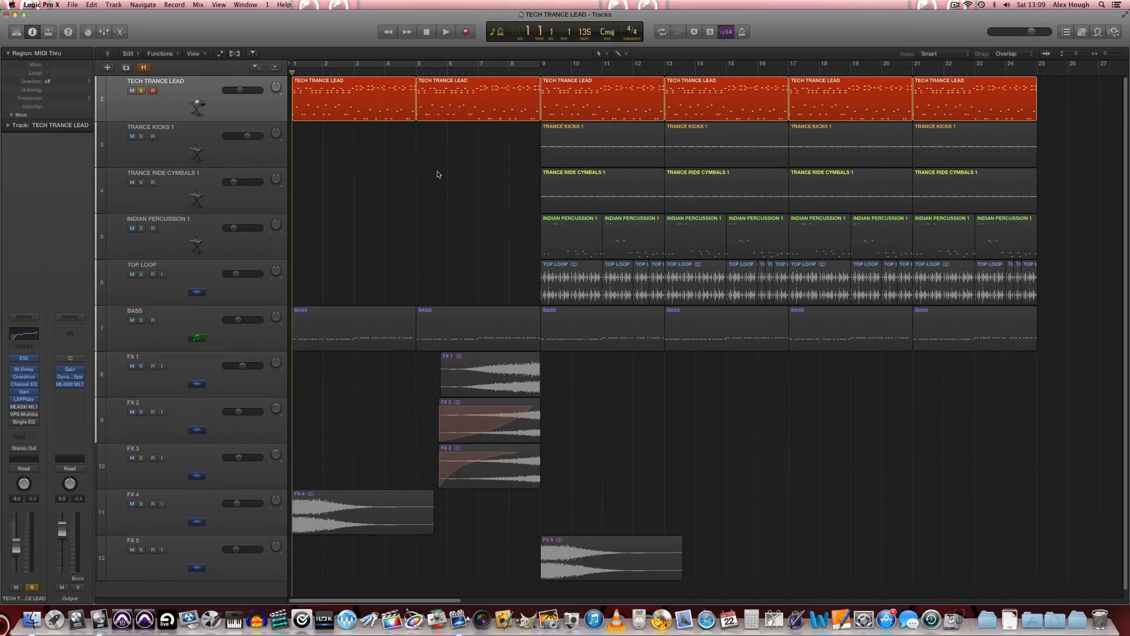
{"action": "mouse_move", "coordinate": [306, 166]}
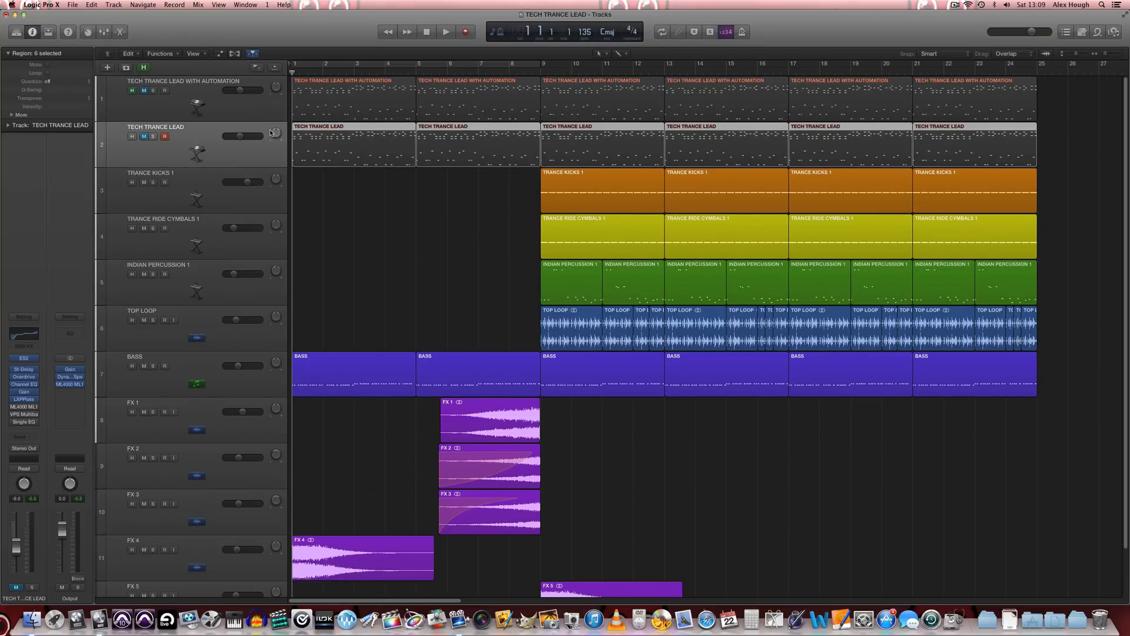
Reveal the Tech Trance Lead With Automation track with its automation shown.
{"action": "left_click", "coordinate": [132, 91]}
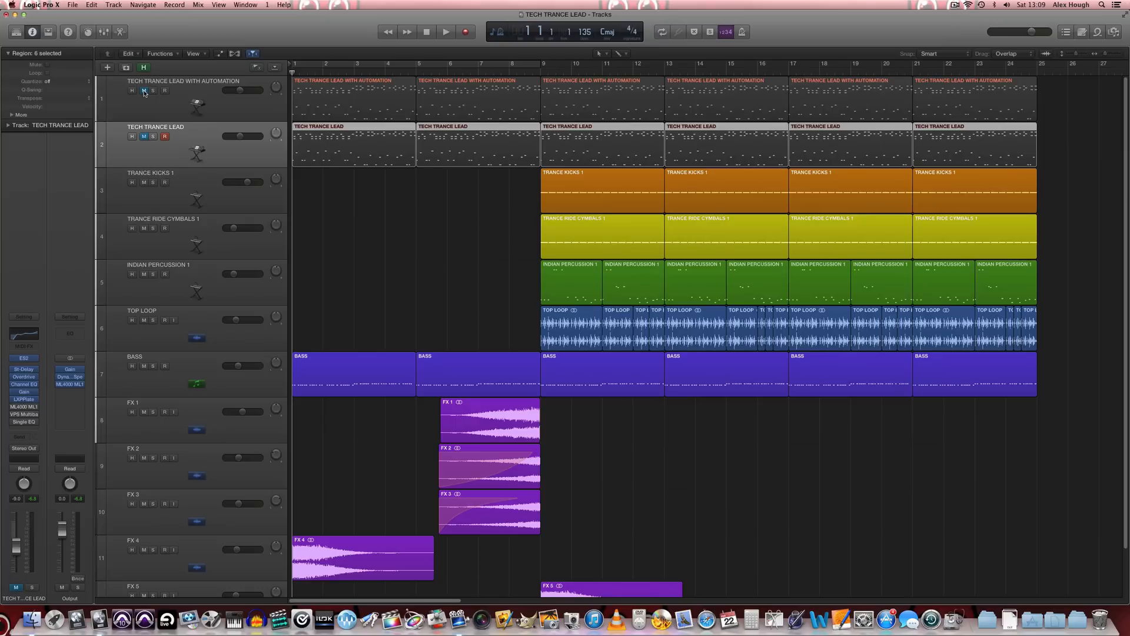
{"action": "left_click", "coordinate": [180, 99]}
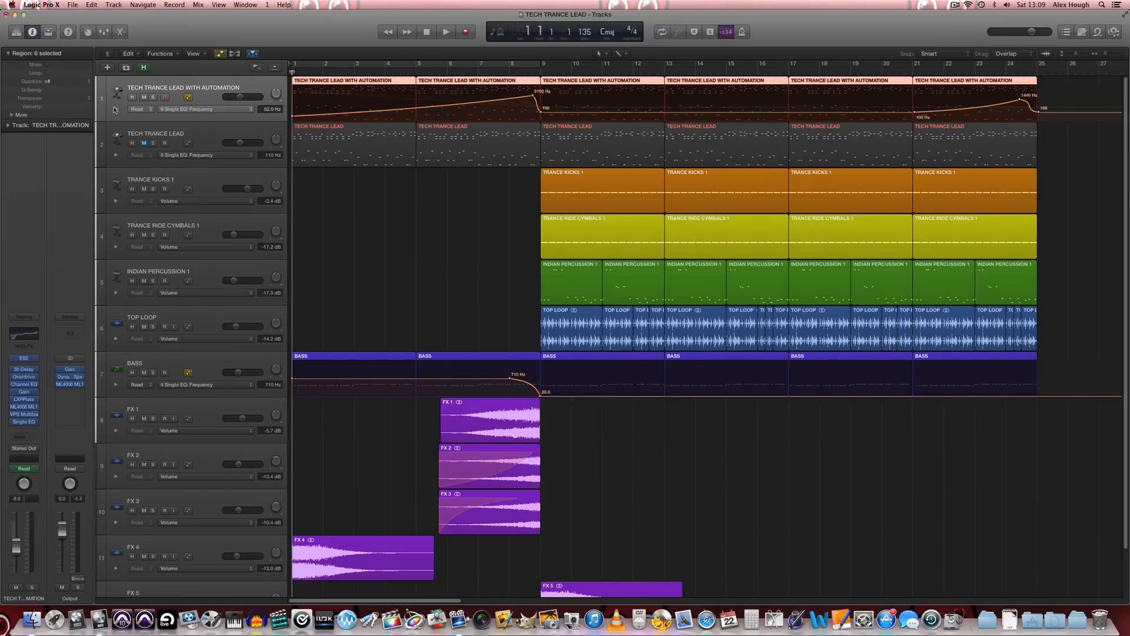
Expand all automation lanes and briefly view the sidechain and Single Band EQ plugins.
{"action": "left_click", "coordinate": [115, 101]}
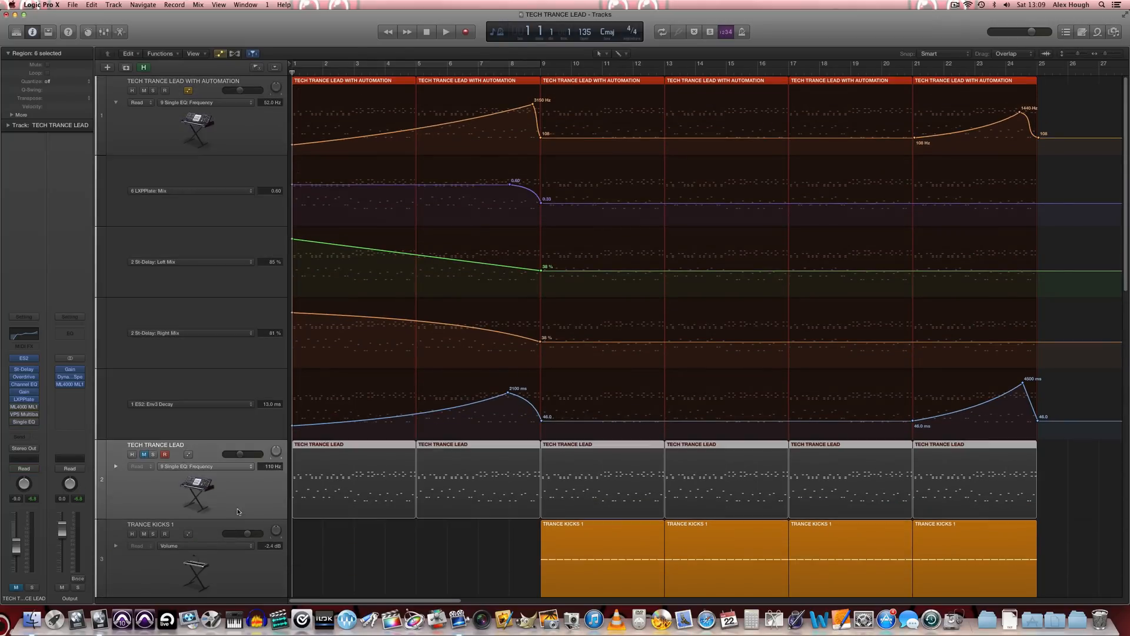
{"action": "left_click", "coordinate": [164, 91]}
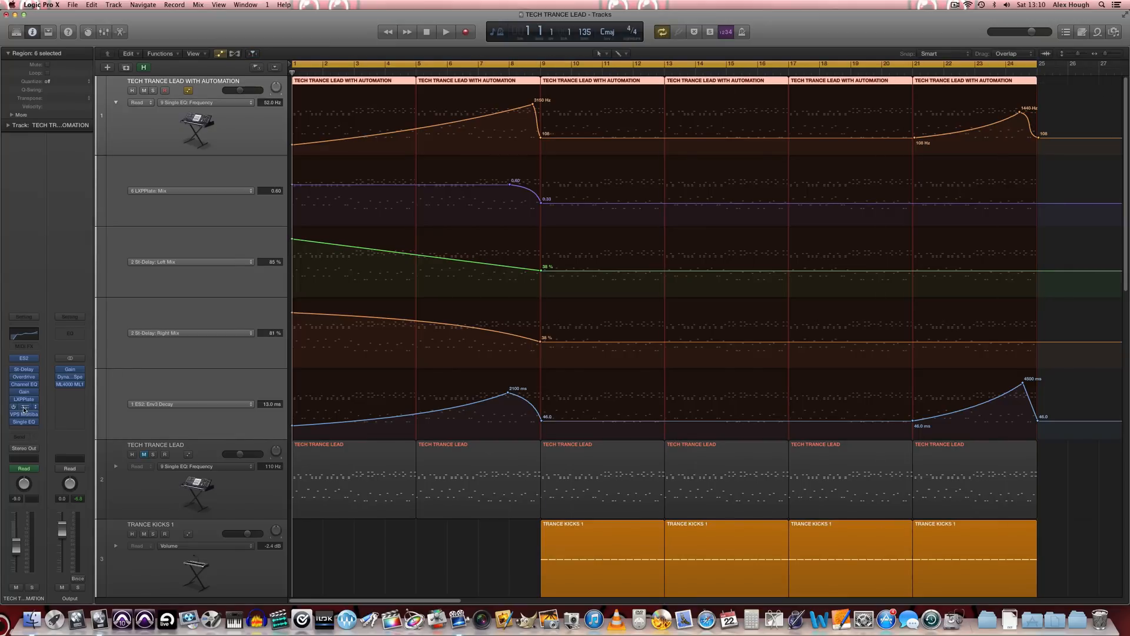
{"action": "left_click", "coordinate": [23, 413]}
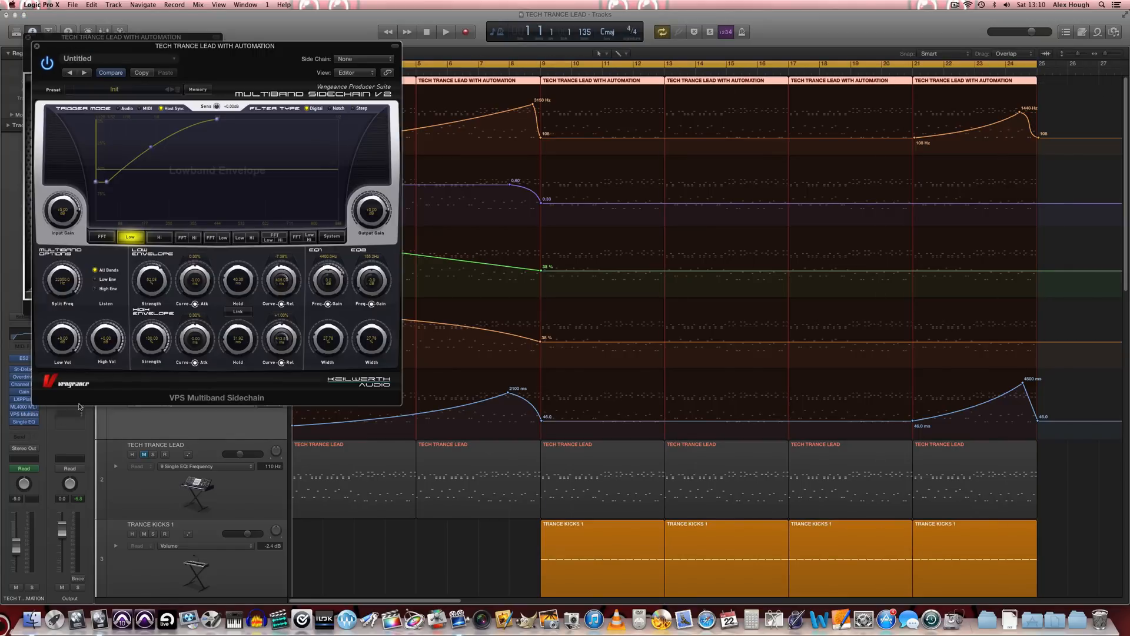
{"action": "left_click", "coordinate": [24, 406]}
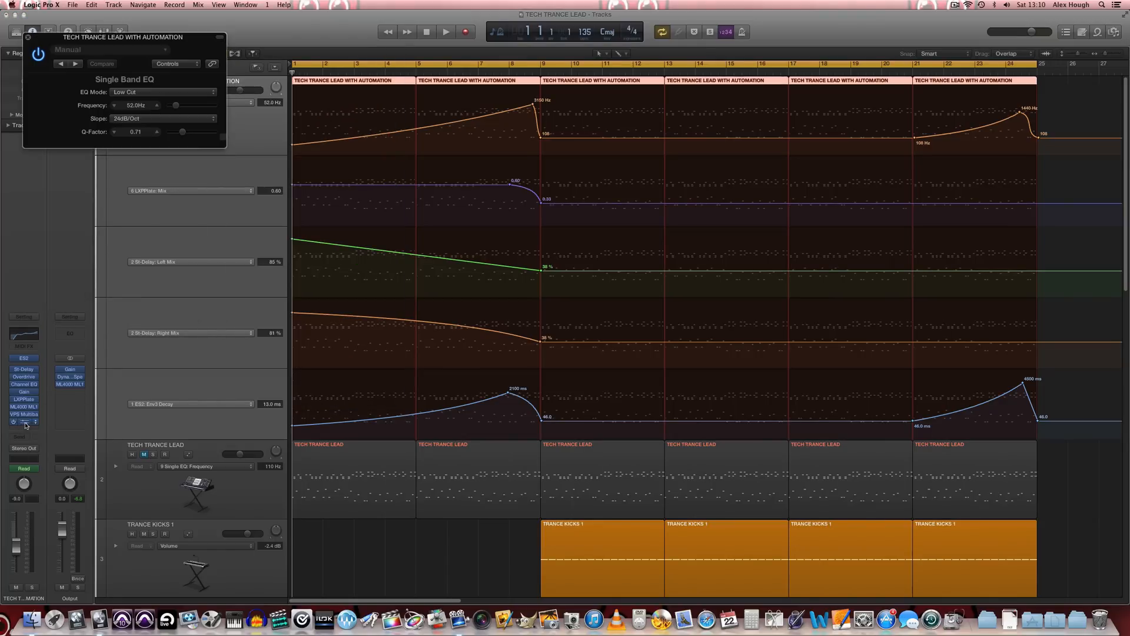
{"action": "left_click", "coordinate": [24, 422]}
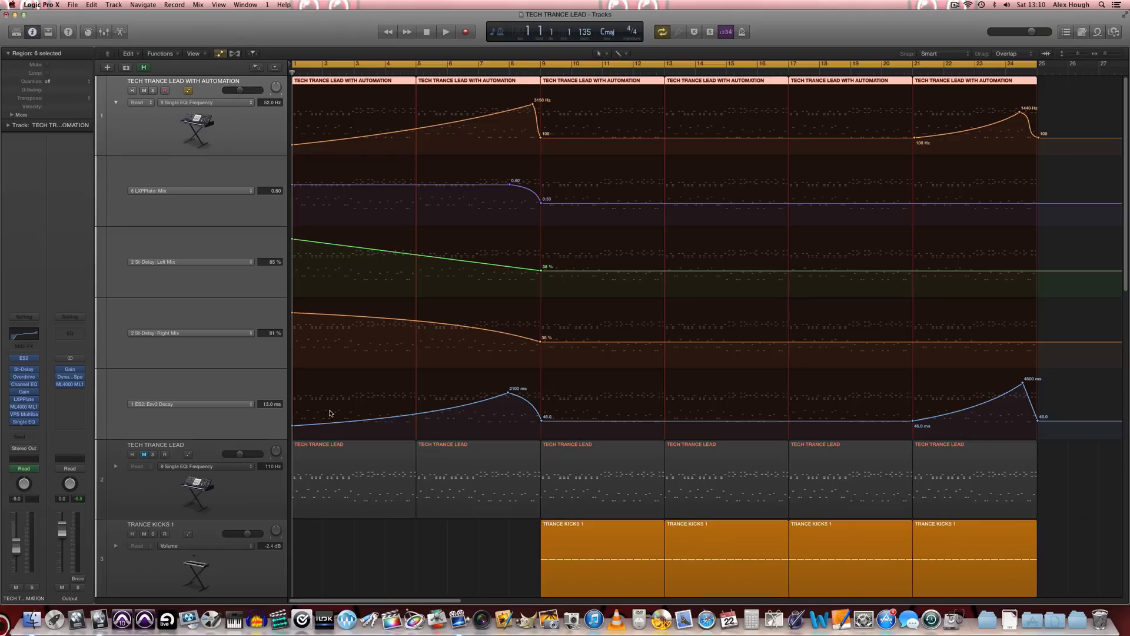
{"action": "mouse_move", "coordinate": [800, 300]}
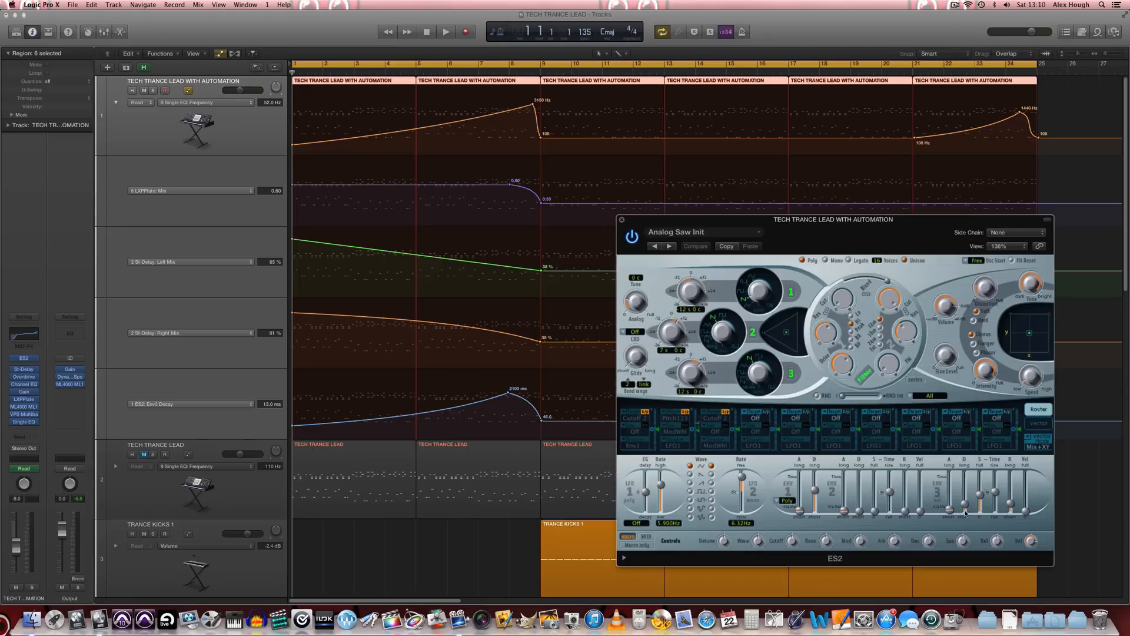
{"action": "mouse_move", "coordinate": [965, 508]}
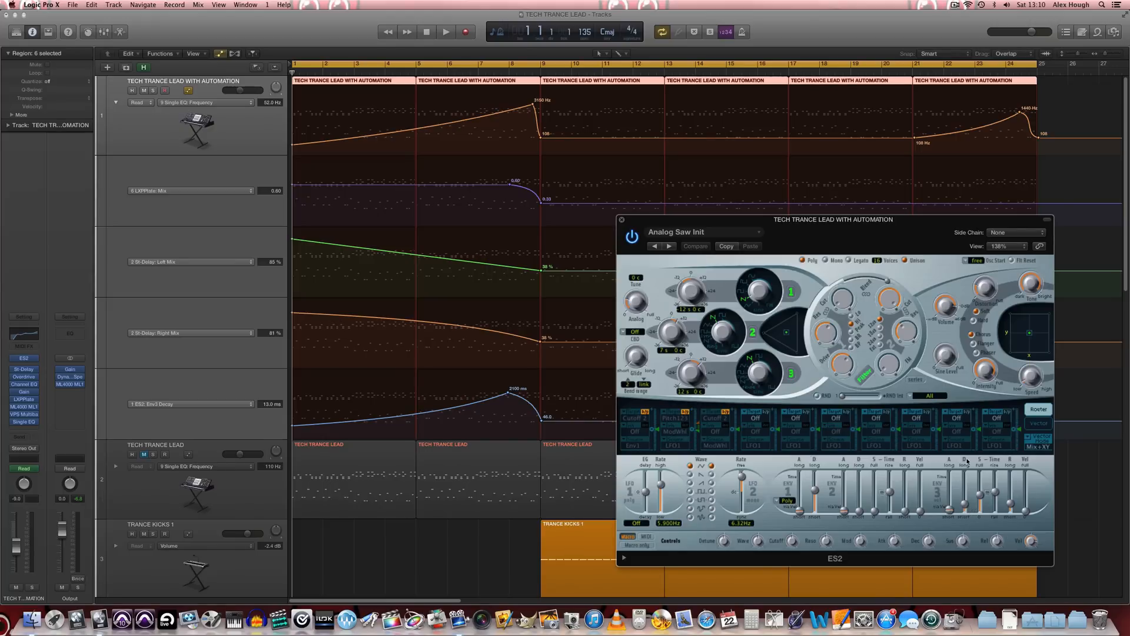
{"action": "mouse_move", "coordinate": [933, 492]}
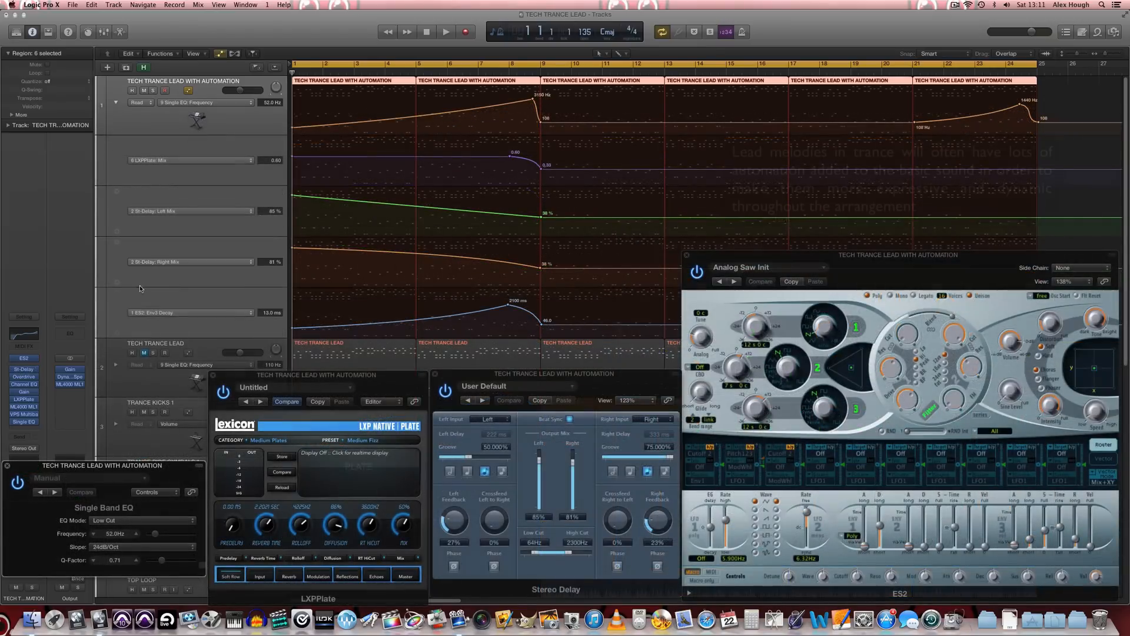
Play the automated lead so its open plugin windows move with the automation.
{"action": "left_click", "coordinate": [445, 30]}
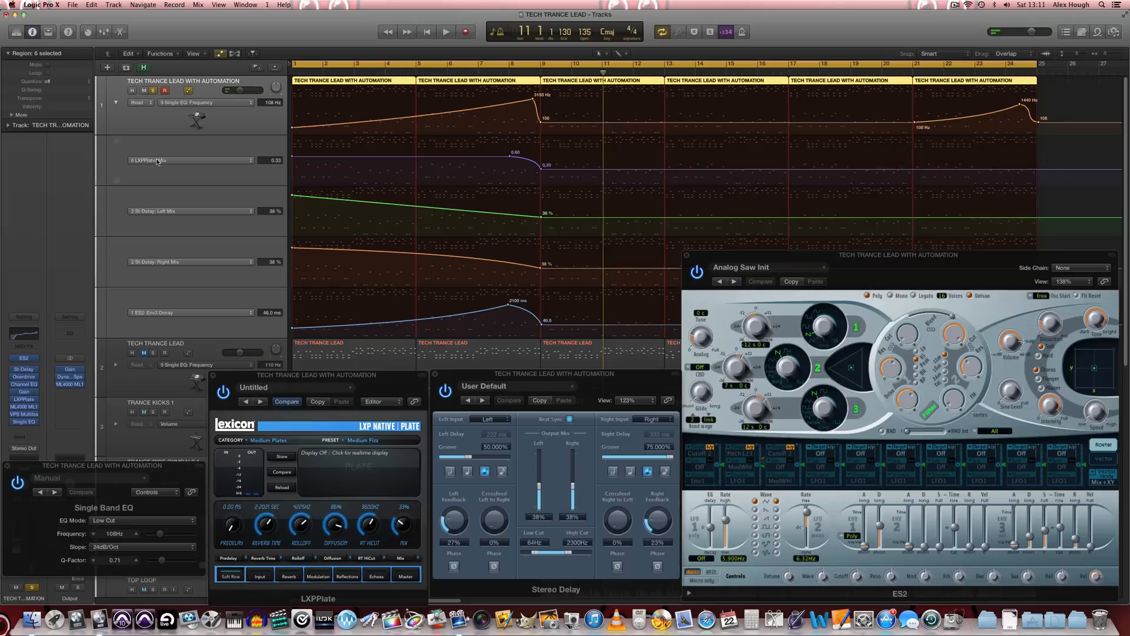
{"action": "mouse_move", "coordinate": [535, 140]}
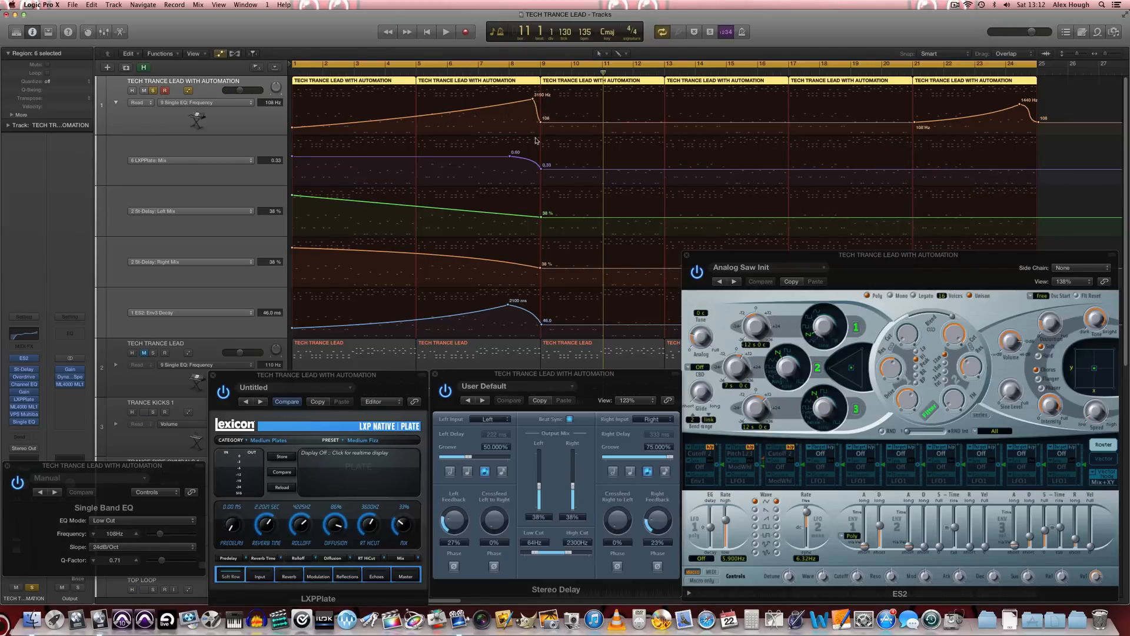
{"action": "mouse_move", "coordinate": [479, 115]}
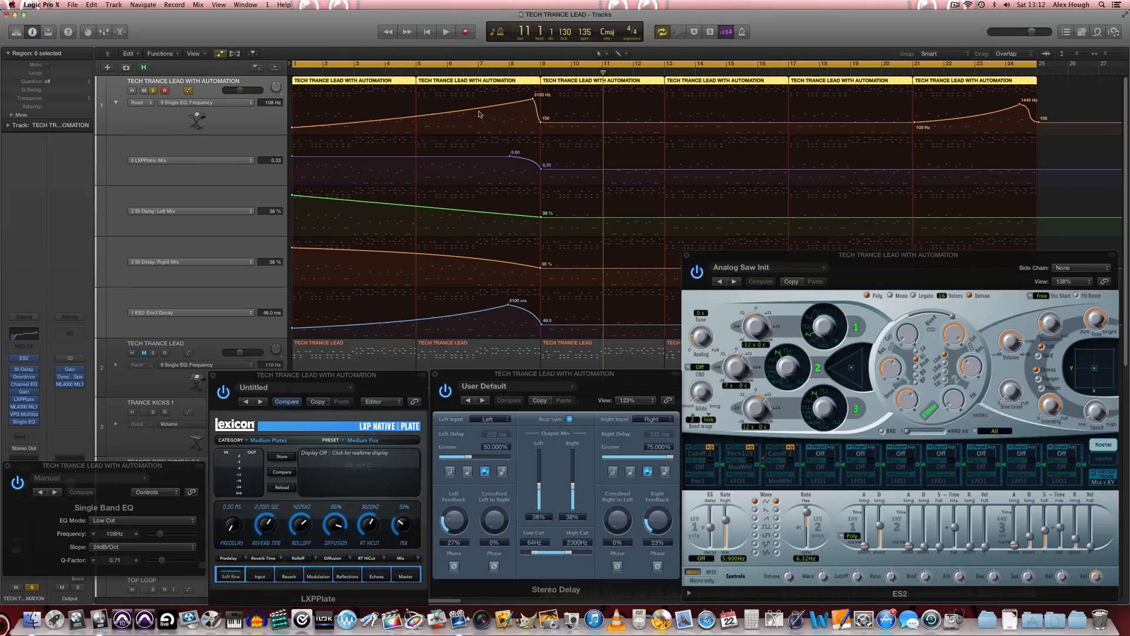
{"action": "mouse_move", "coordinate": [518, 104]}
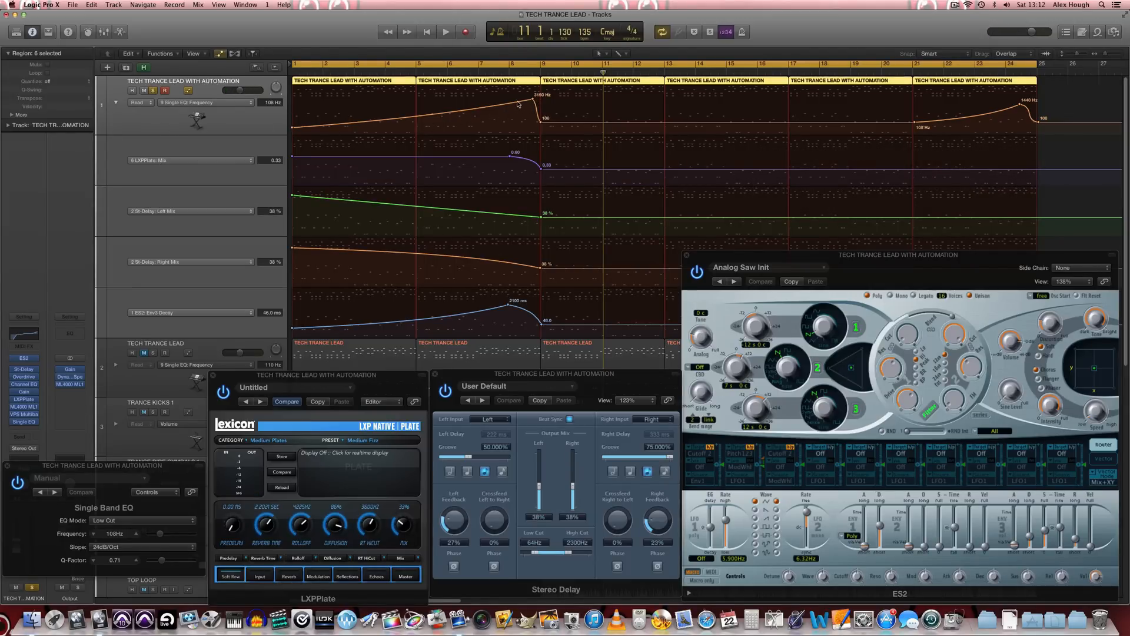
{"action": "mouse_move", "coordinate": [541, 124]}
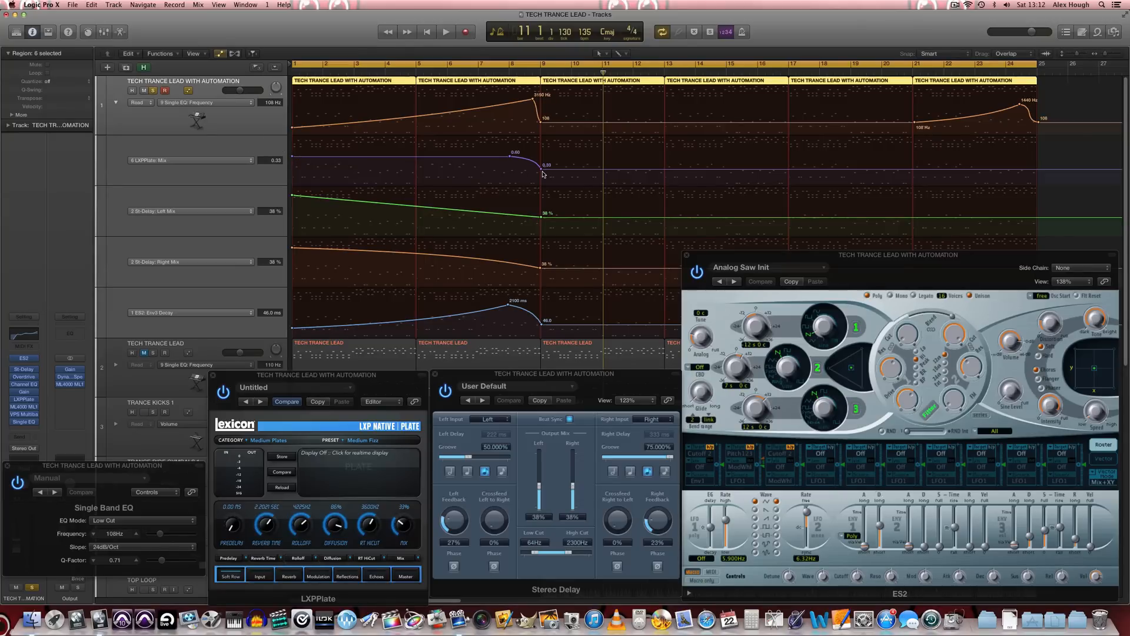
{"action": "mouse_move", "coordinate": [308, 164]}
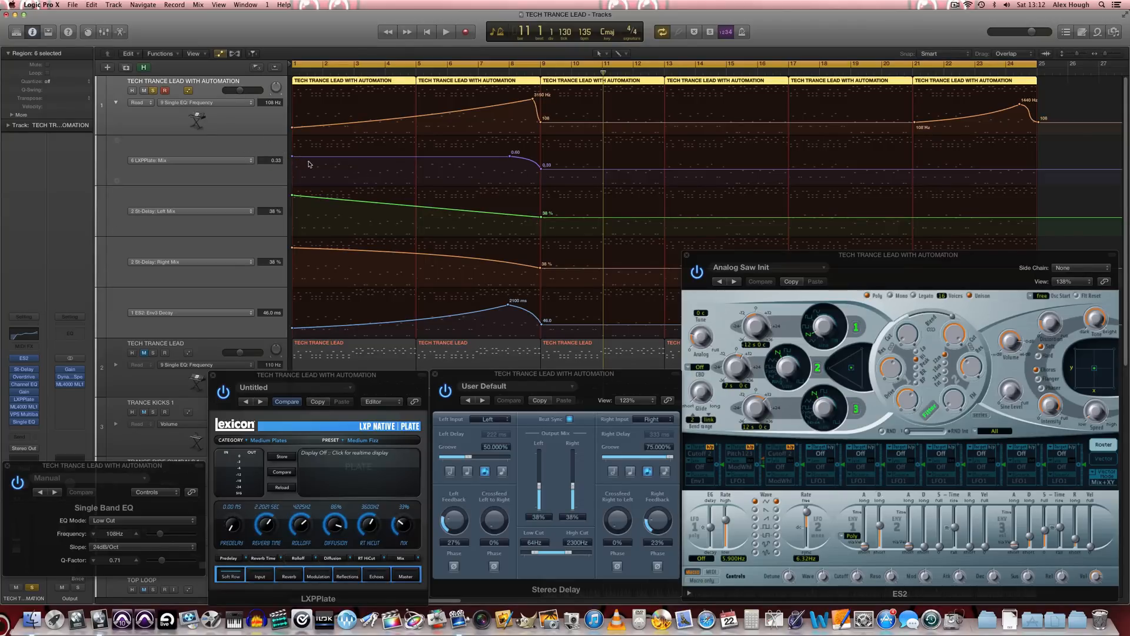
{"action": "mouse_move", "coordinate": [542, 170]}
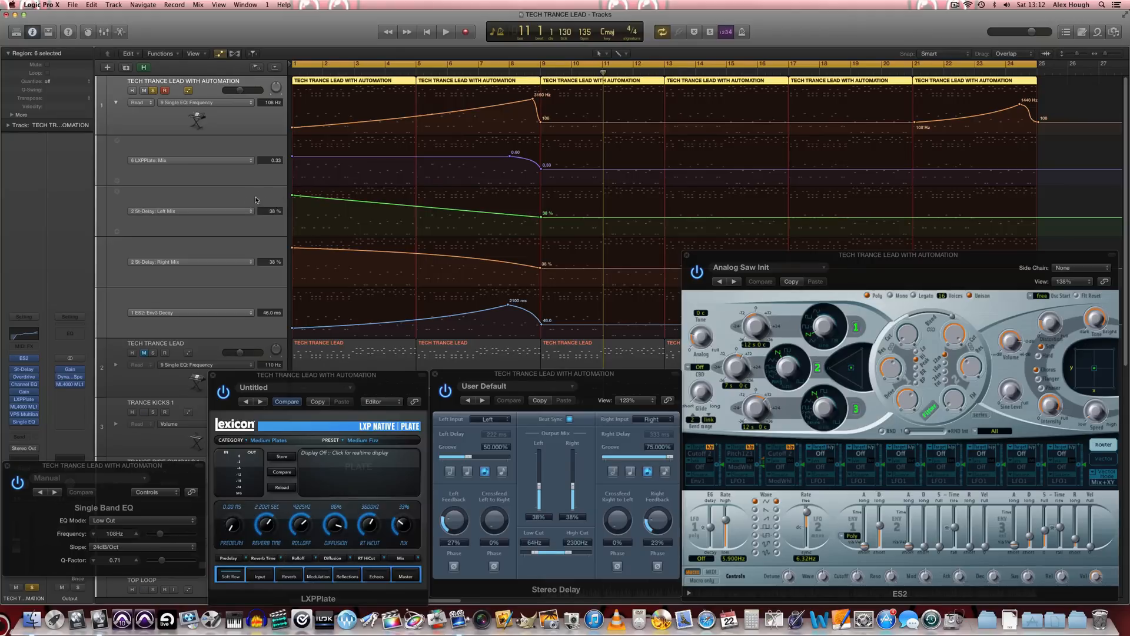
{"action": "mouse_move", "coordinate": [251, 246]}
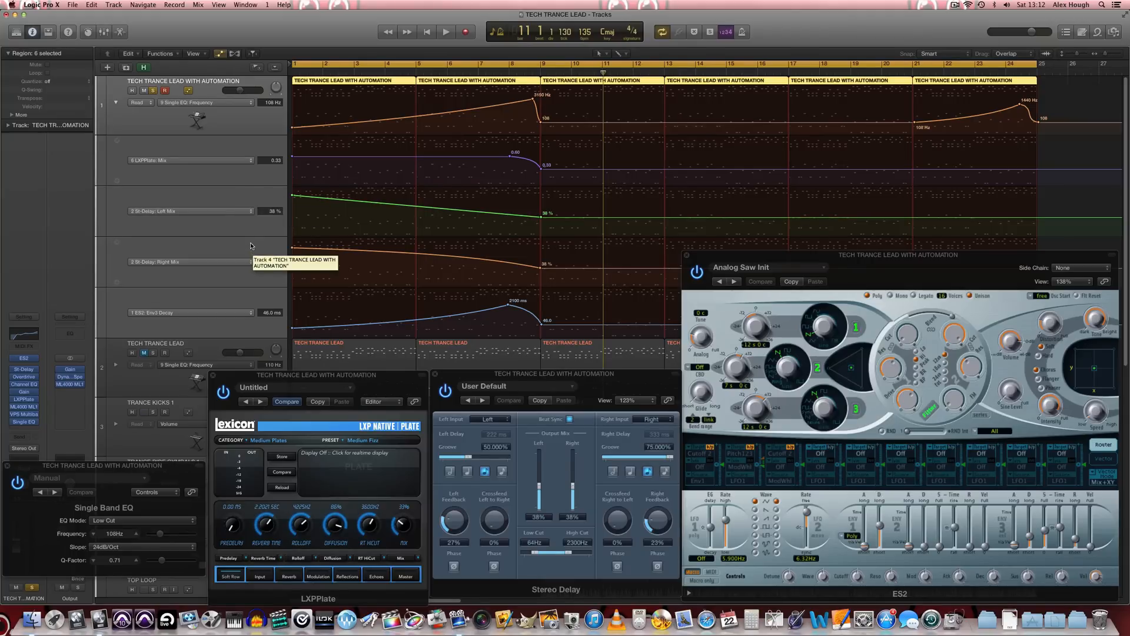
{"action": "mouse_move", "coordinate": [447, 265]}
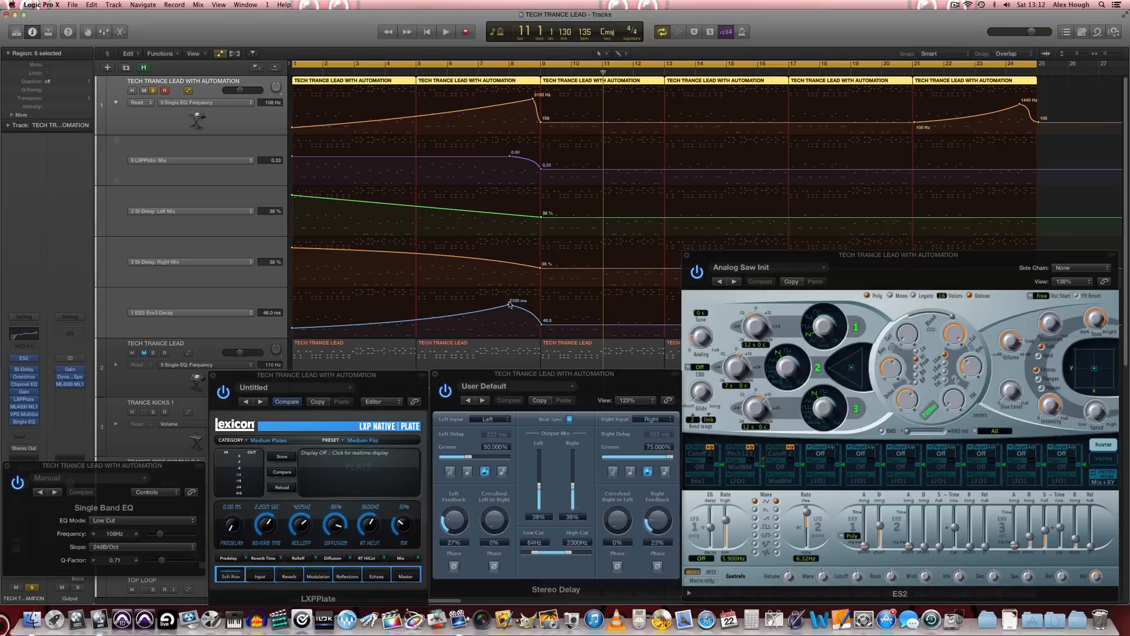
{"action": "mouse_move", "coordinate": [525, 313]}
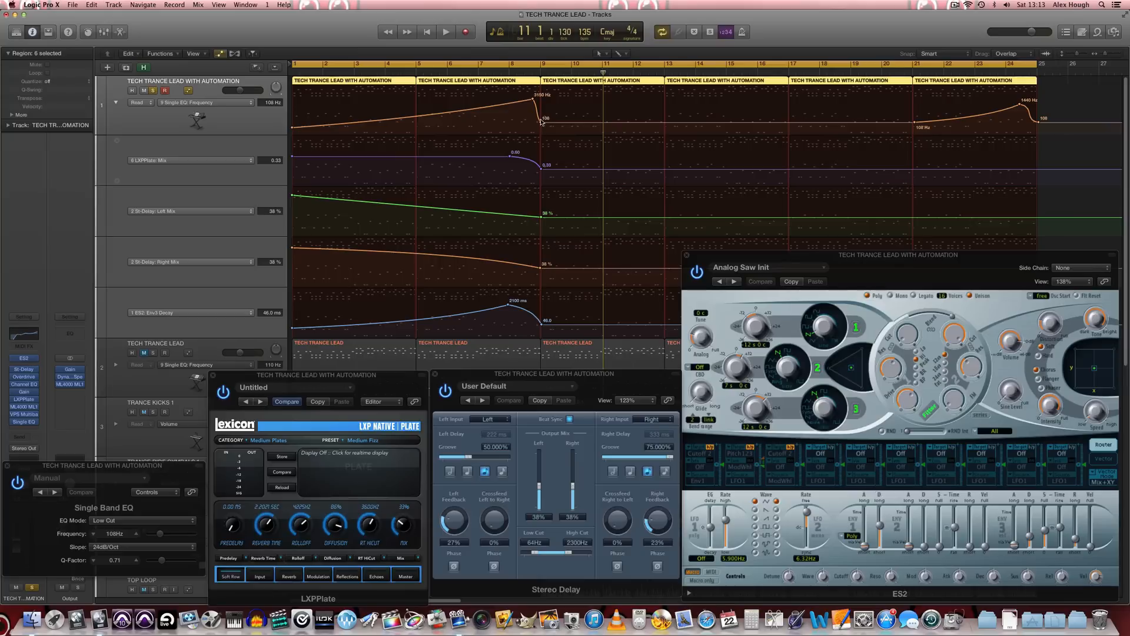
{"action": "left_click", "coordinate": [152, 91]}
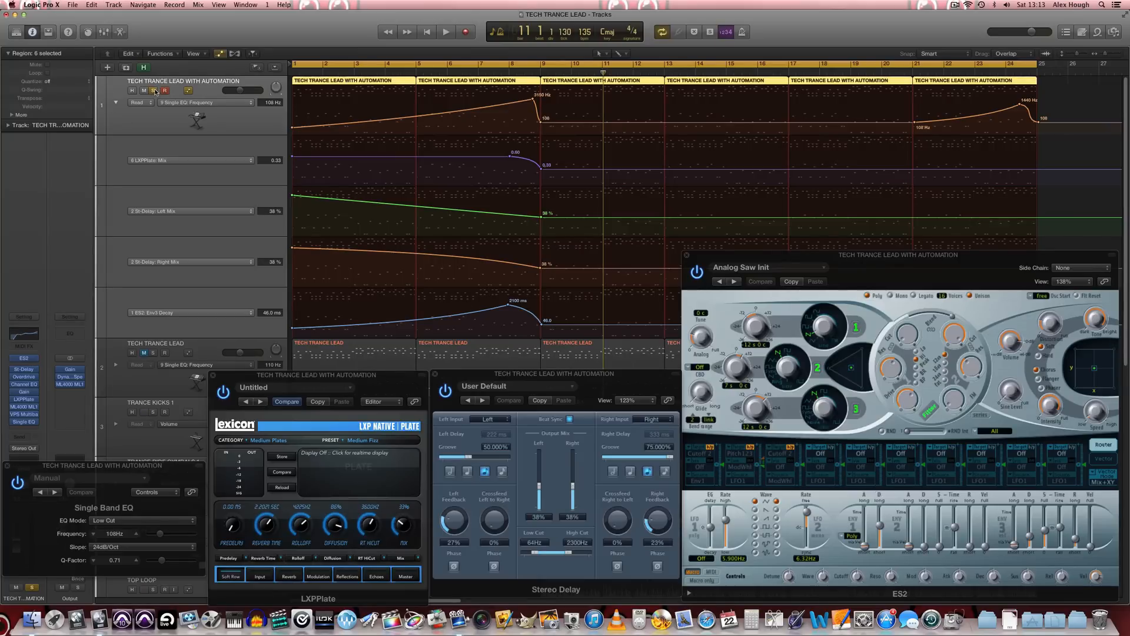